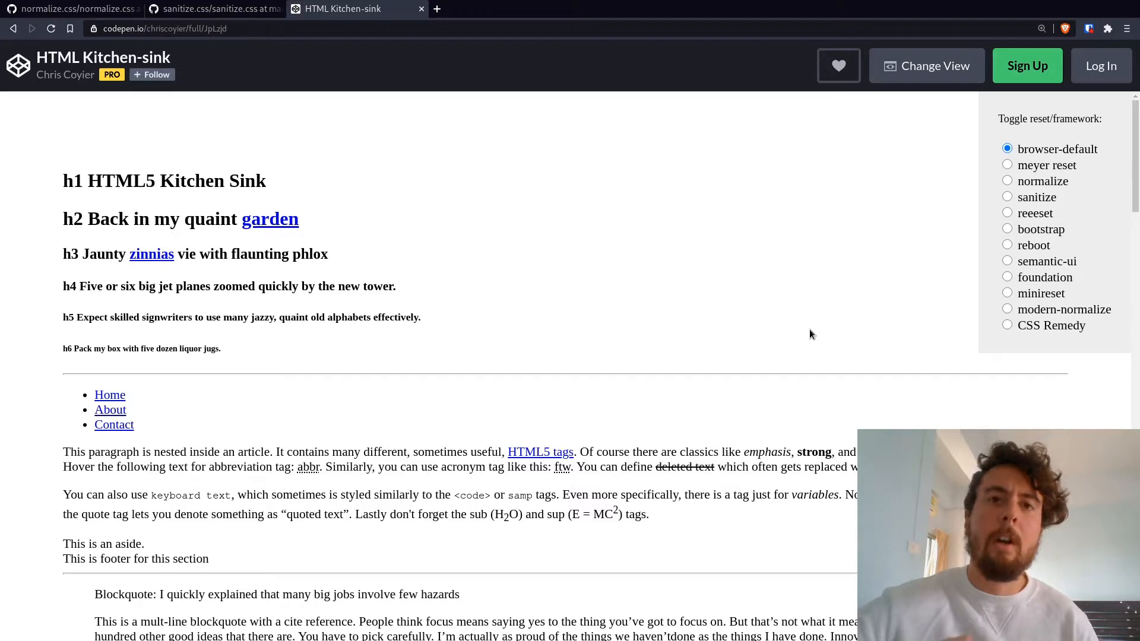
{"action": "mouse_move", "coordinate": [797, 252]}
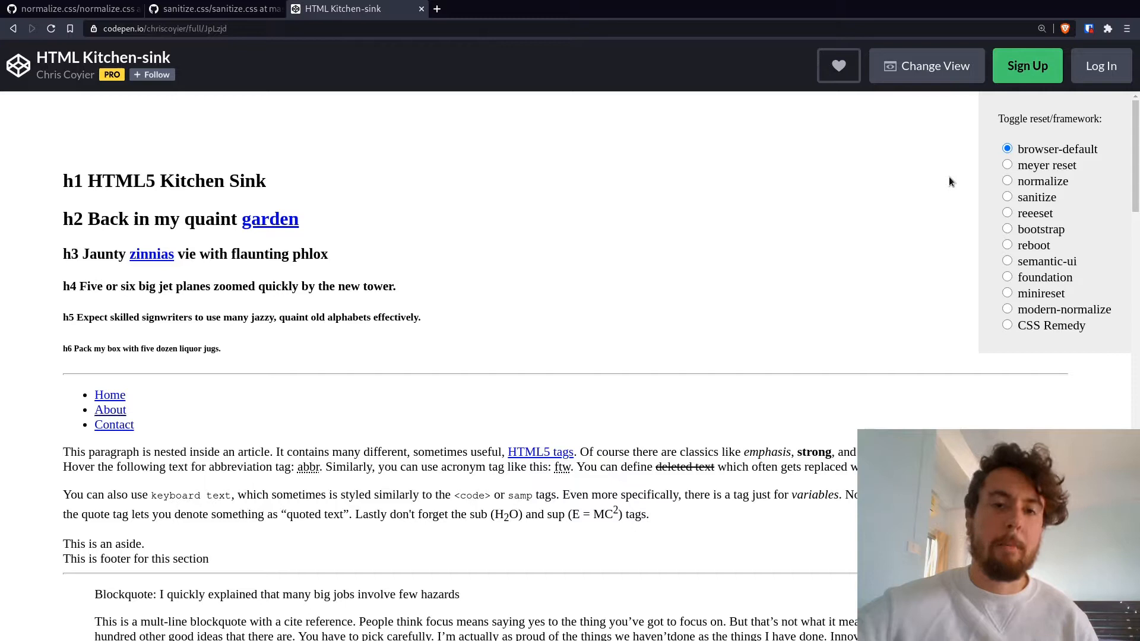
{"action": "mouse_move", "coordinate": [281, 183]}
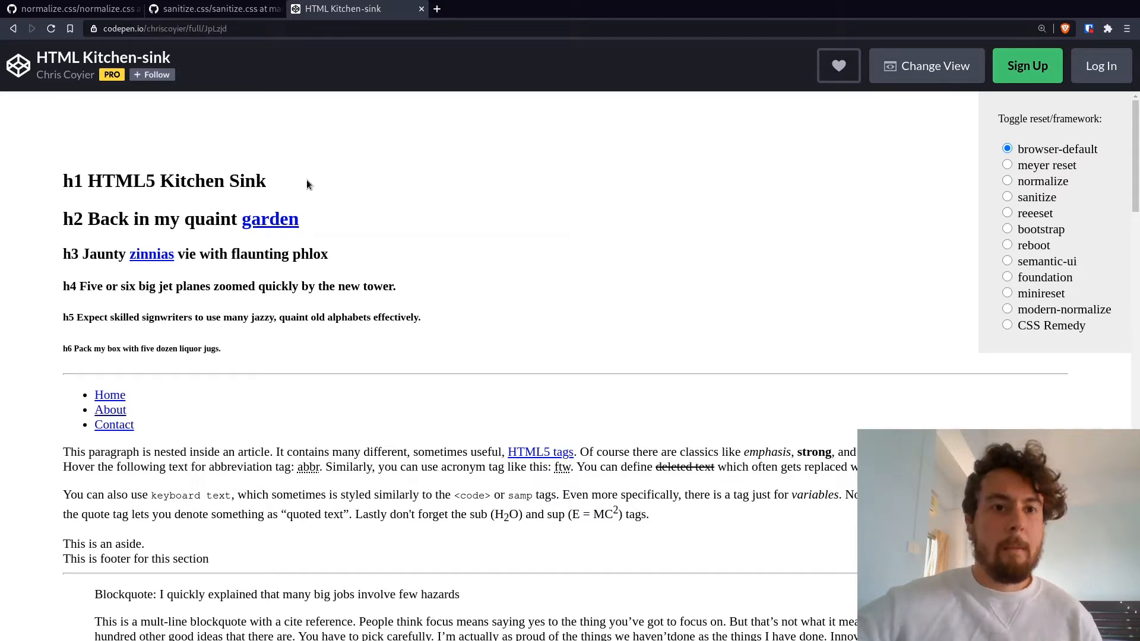
{"action": "mouse_move", "coordinate": [243, 197]}
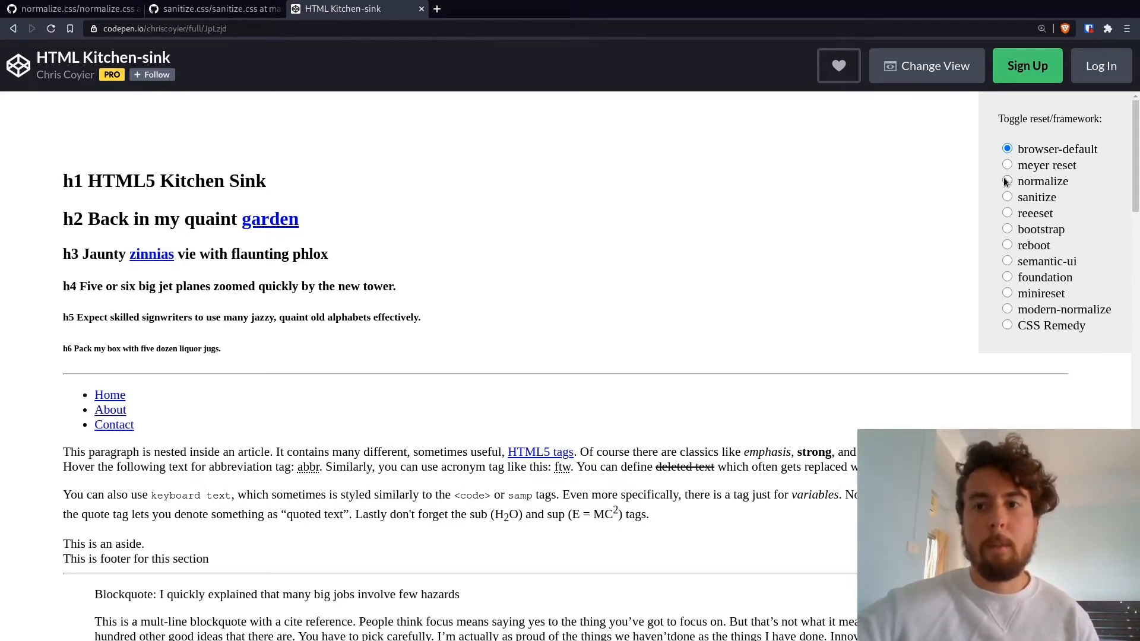
Apply the meyer reset to the Kitchen-sink demo, briefly flipping to browser-default for comparison.
{"action": "left_click", "coordinate": [1007, 163]}
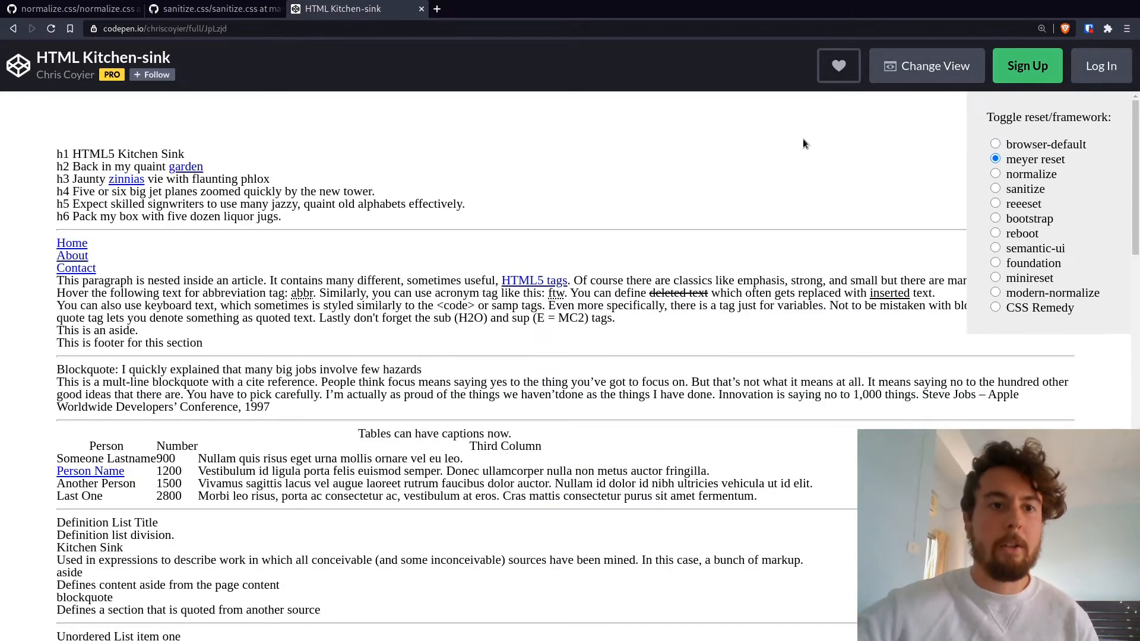
{"action": "mouse_move", "coordinate": [542, 159]}
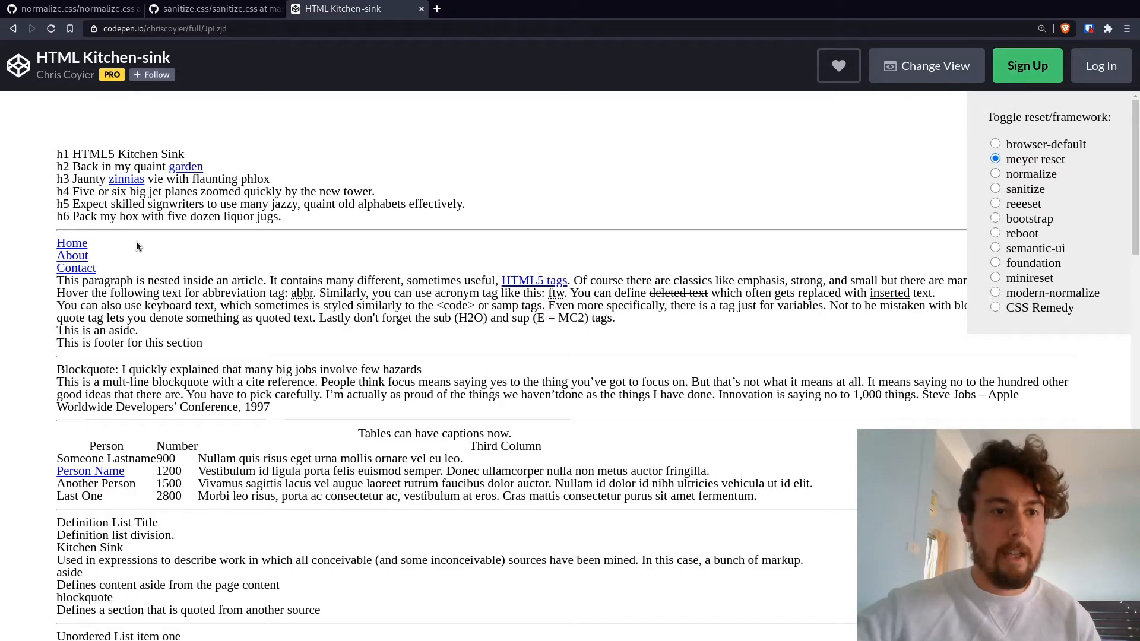
{"action": "mouse_move", "coordinate": [349, 268]}
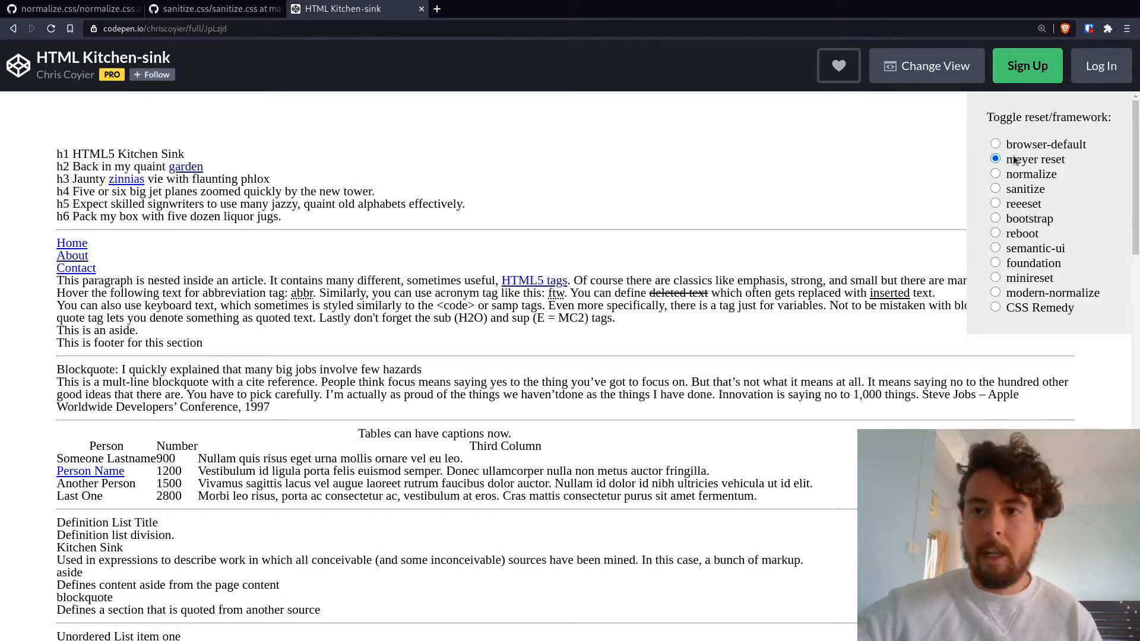
{"action": "left_click", "coordinate": [995, 144]}
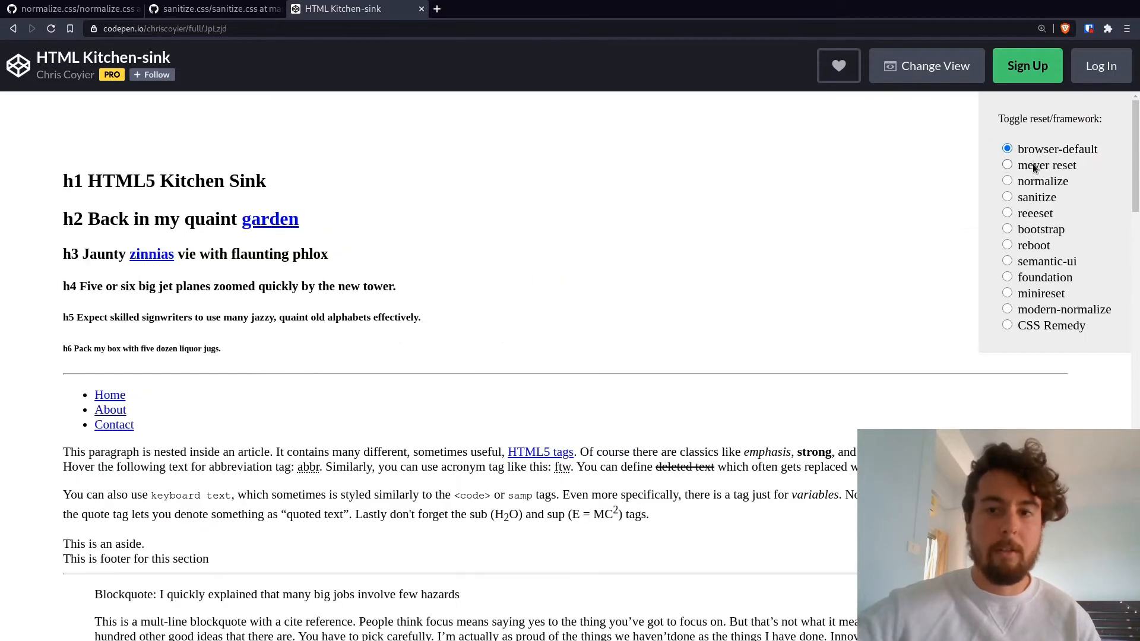
{"action": "left_click", "coordinate": [1007, 163]}
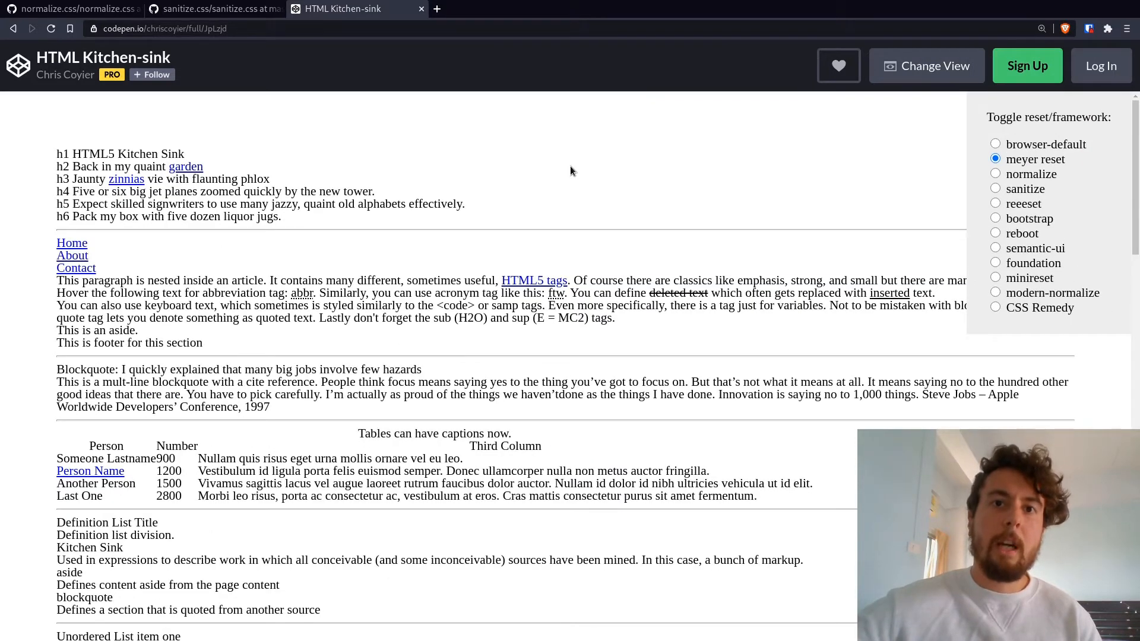
{"action": "mouse_move", "coordinate": [440, 192]}
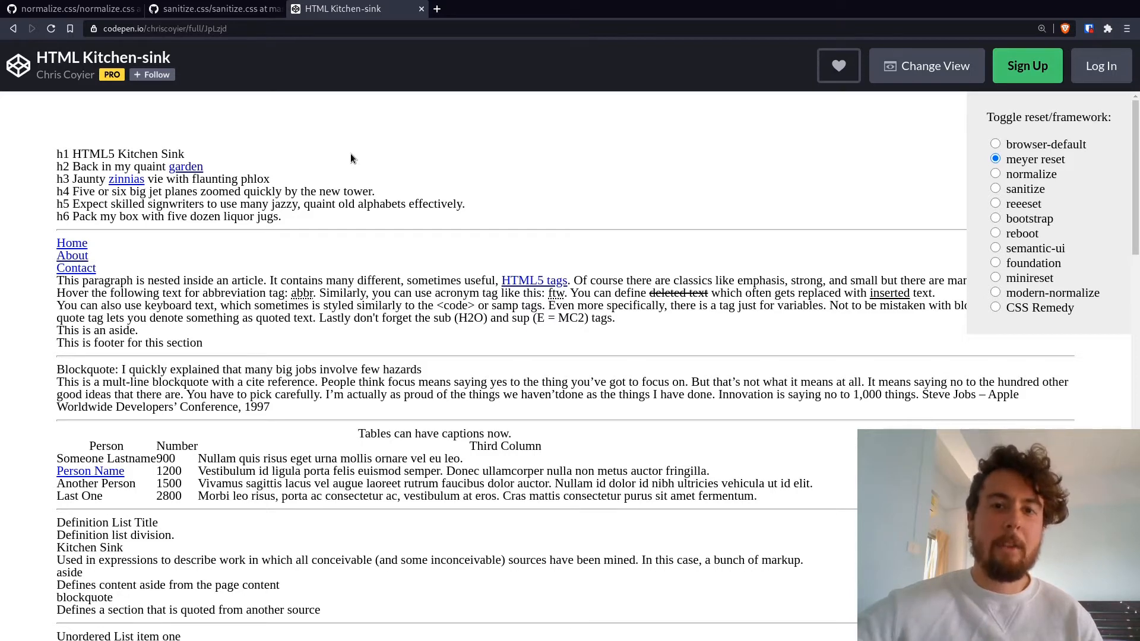
{"action": "mouse_move", "coordinate": [228, 171]}
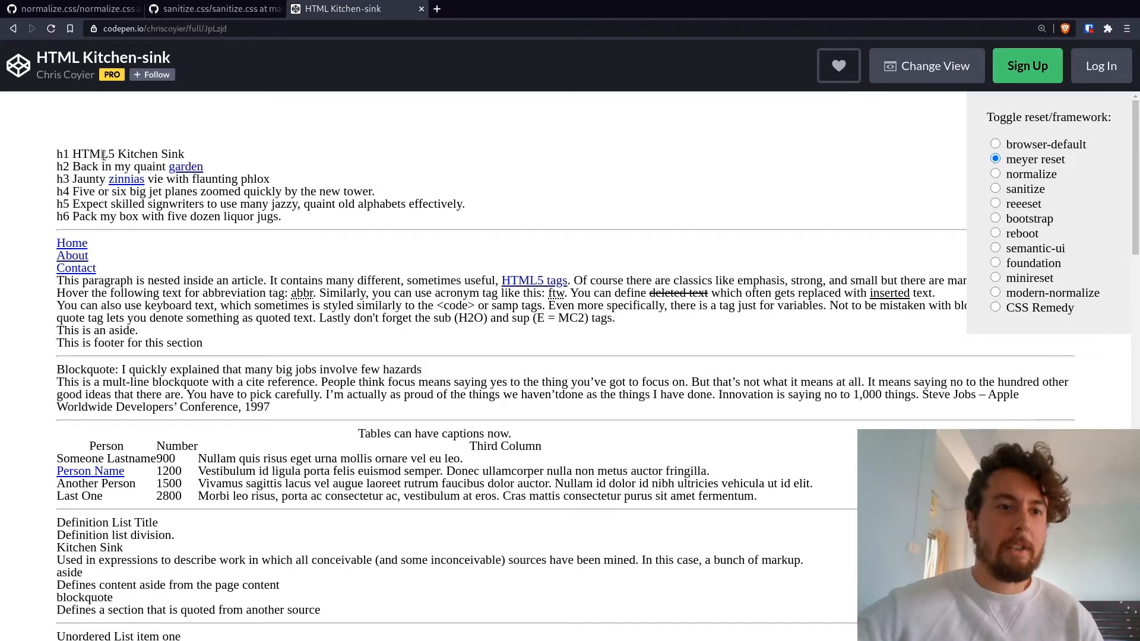
{"action": "mouse_move", "coordinate": [126, 166]}
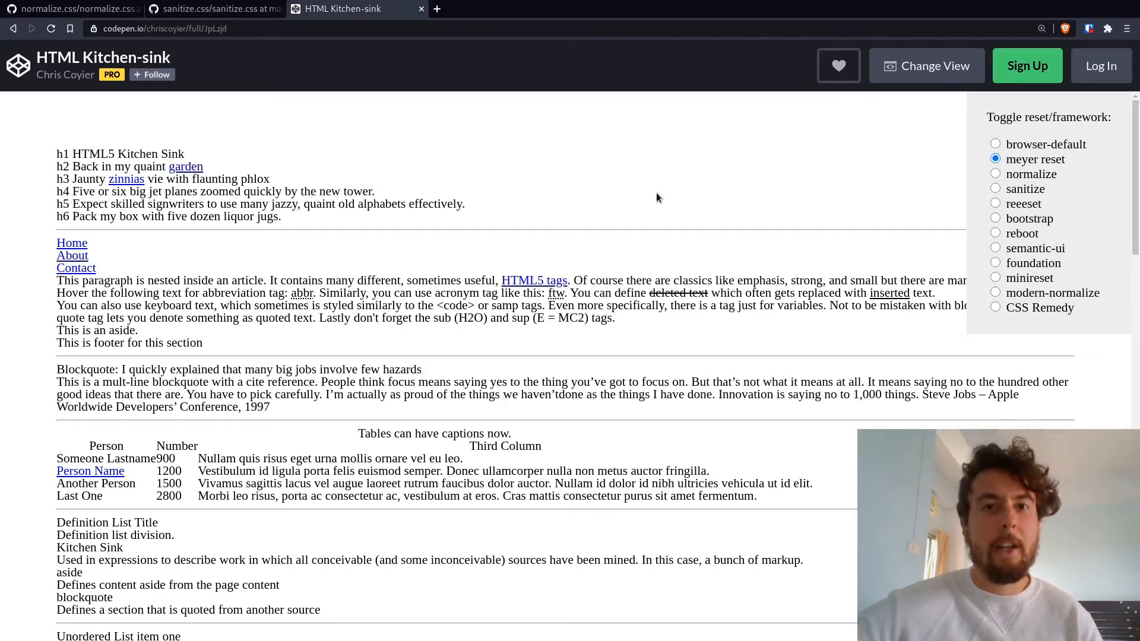
{"action": "mouse_move", "coordinate": [734, 188]}
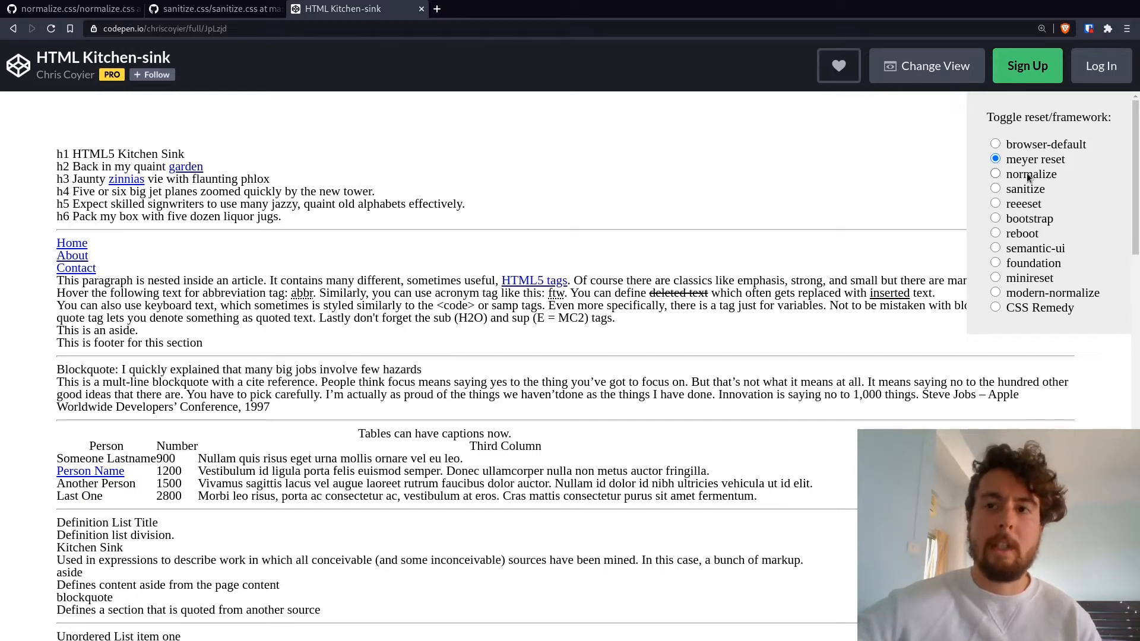
Restyle the Kitchen-sink demo with the normalize option.
{"action": "left_click", "coordinate": [995, 173]}
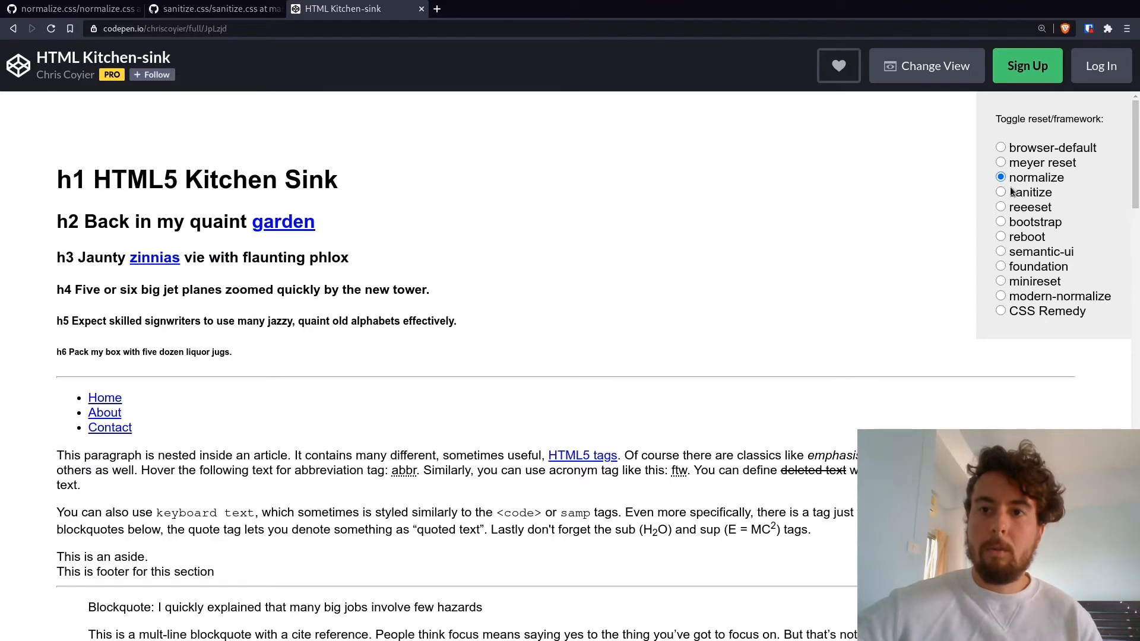
{"action": "mouse_move", "coordinate": [753, 208]}
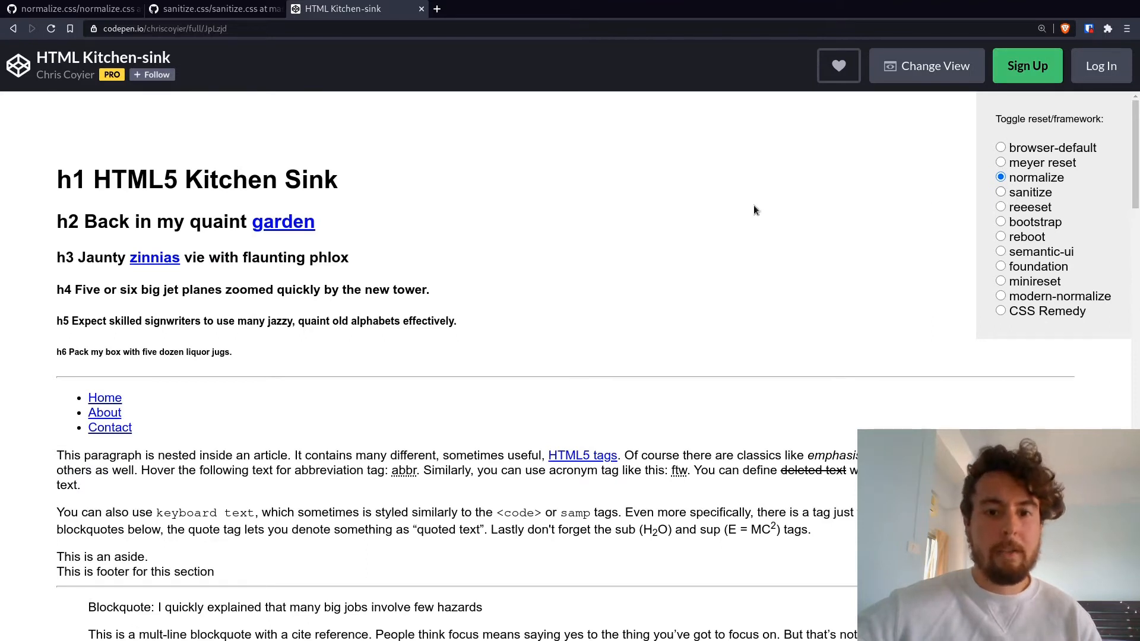
{"action": "mouse_move", "coordinate": [1038, 166]}
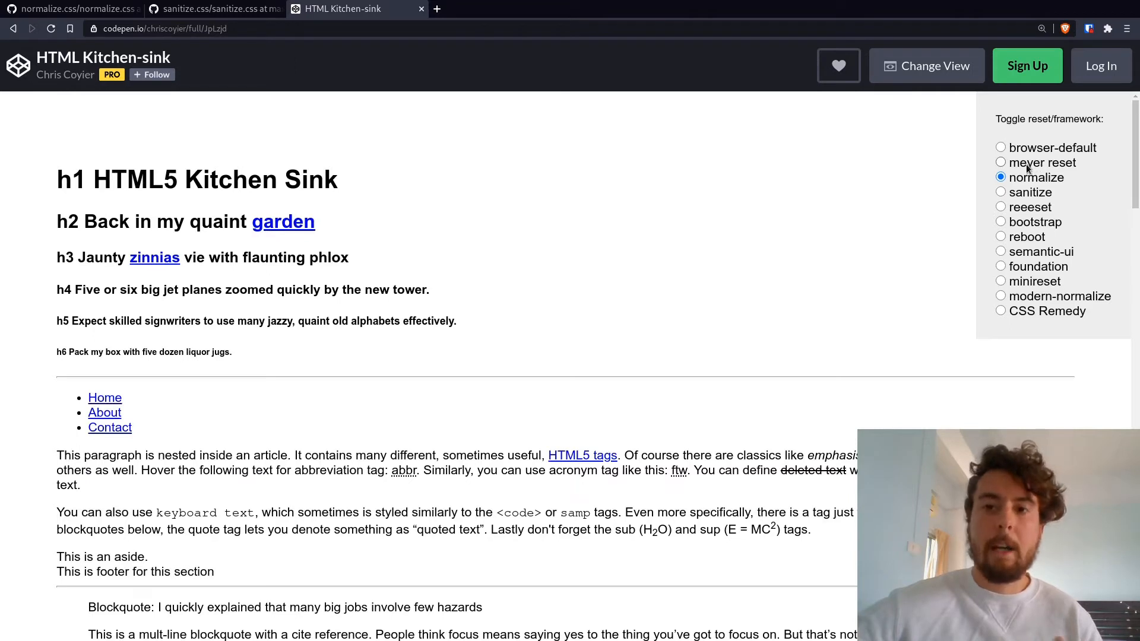
{"action": "mouse_move", "coordinate": [610, 286]}
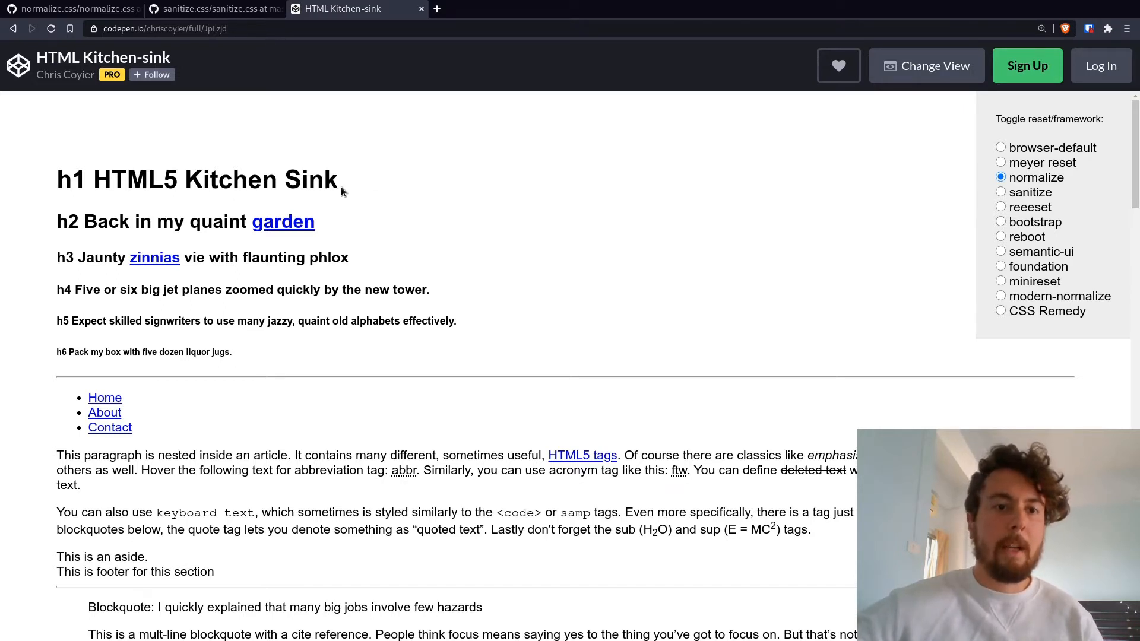
{"action": "mouse_move", "coordinate": [371, 242]}
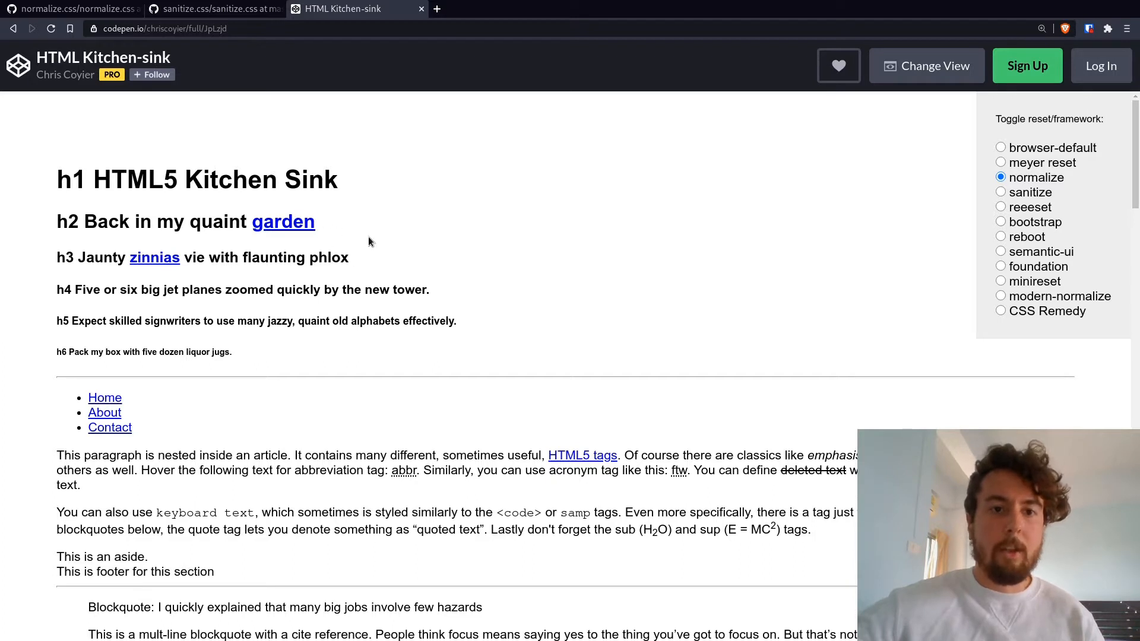
{"action": "mouse_move", "coordinate": [530, 305]}
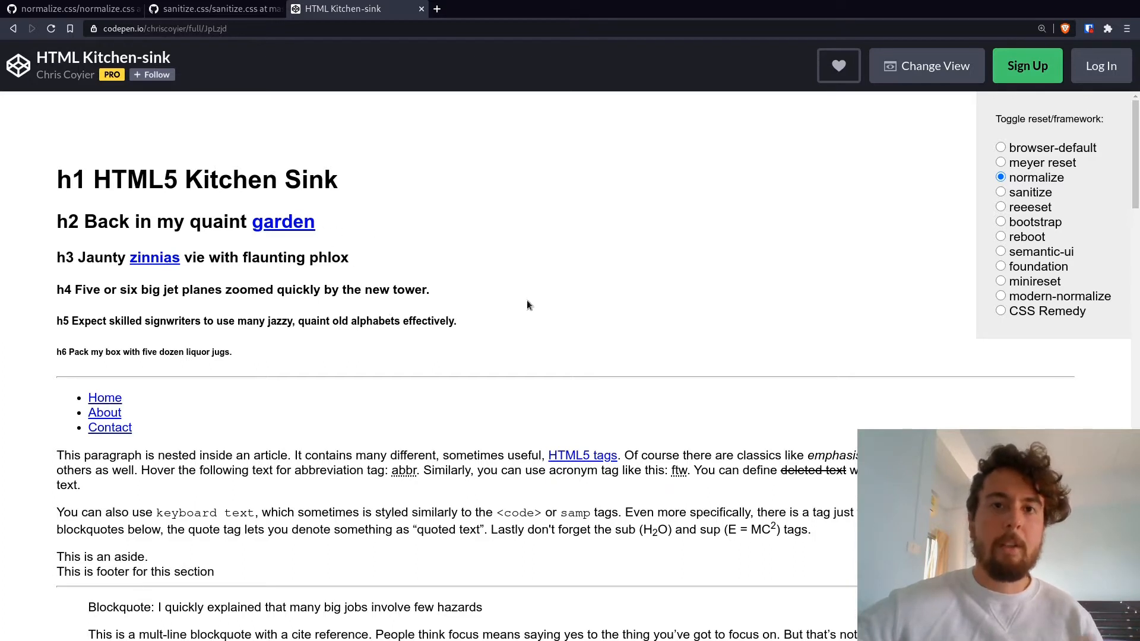
{"action": "mouse_move", "coordinate": [1027, 195]}
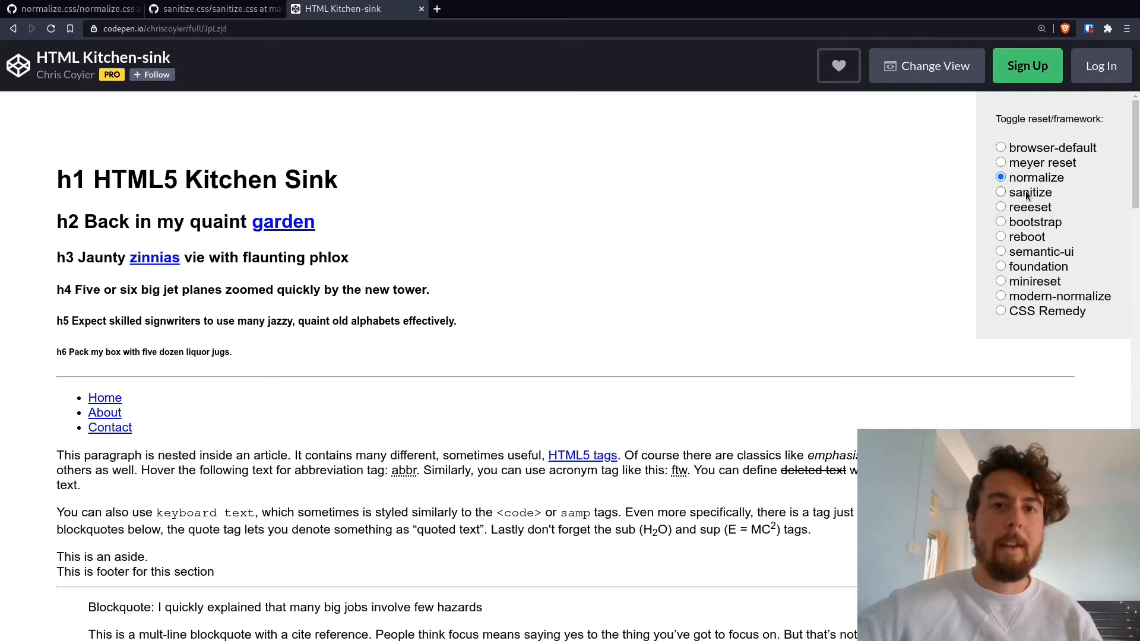
Restyle the Kitchen-sink demo with the sanitize option.
{"action": "left_click", "coordinate": [1000, 192]}
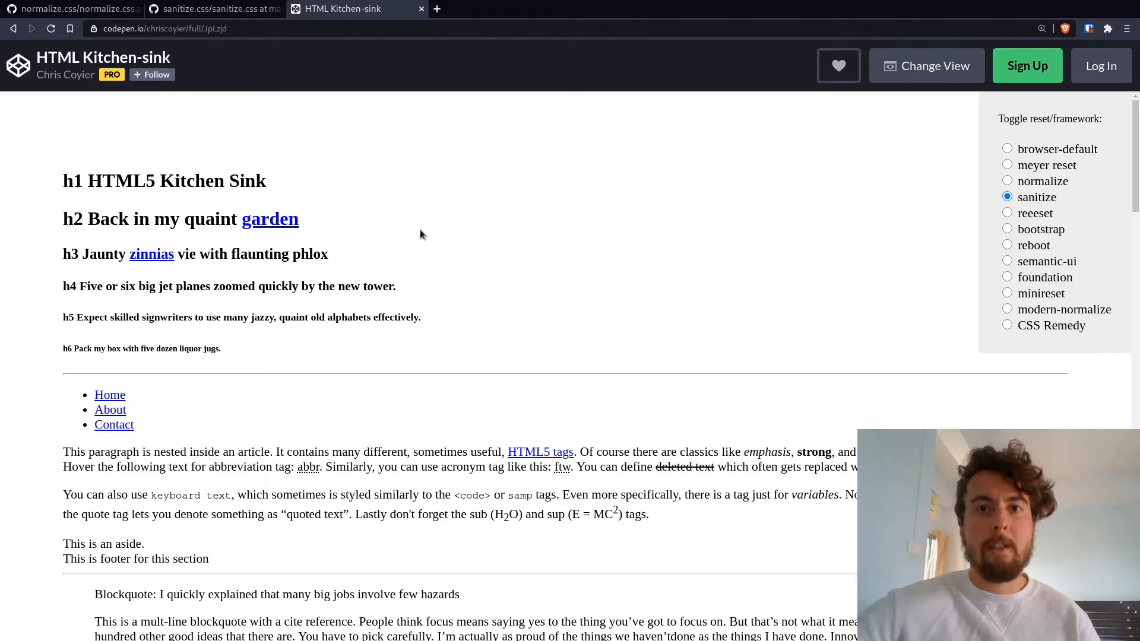
{"action": "mouse_move", "coordinate": [417, 243]}
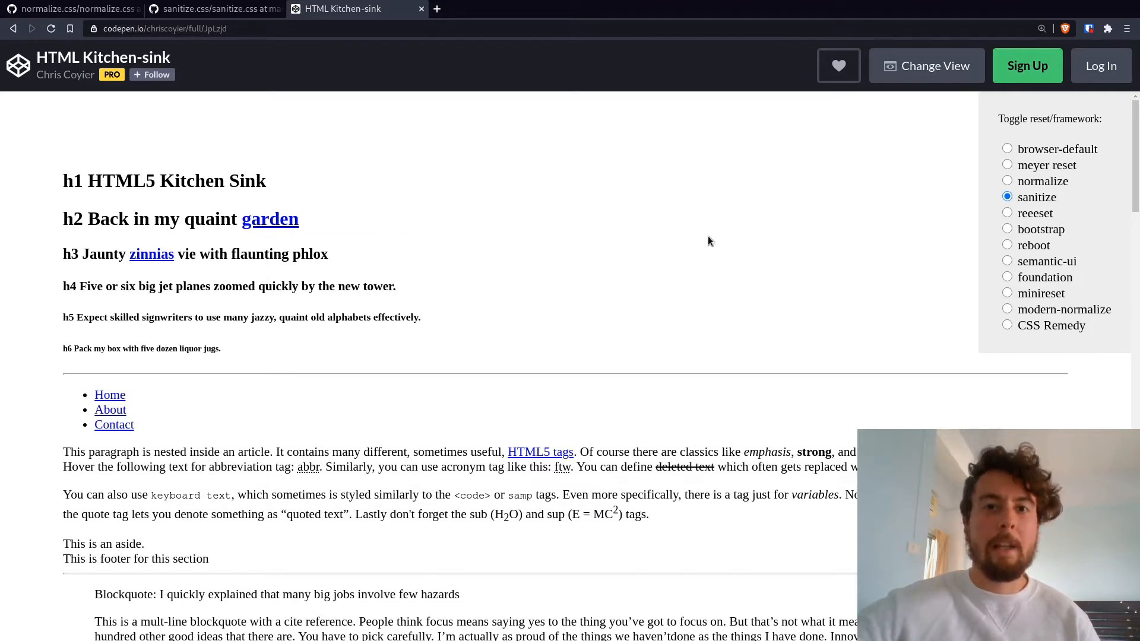
{"action": "mouse_move", "coordinate": [665, 230]}
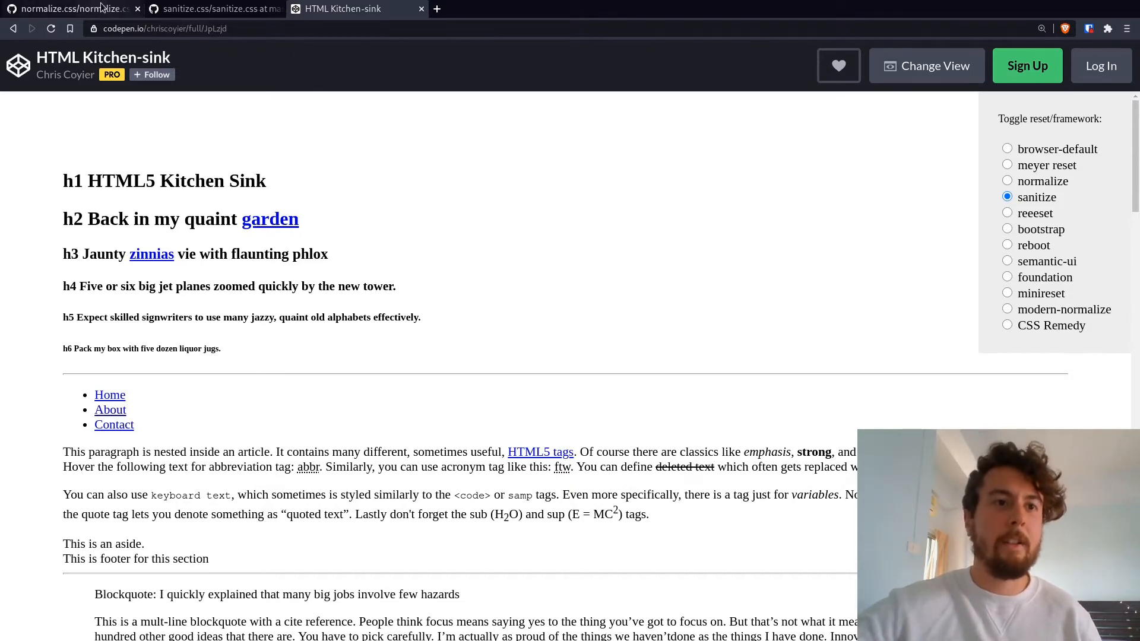
Switch to the normalize.css source on GitHub and read through its body, main, h1 and text-level rules.
{"action": "left_click", "coordinate": [71, 9]}
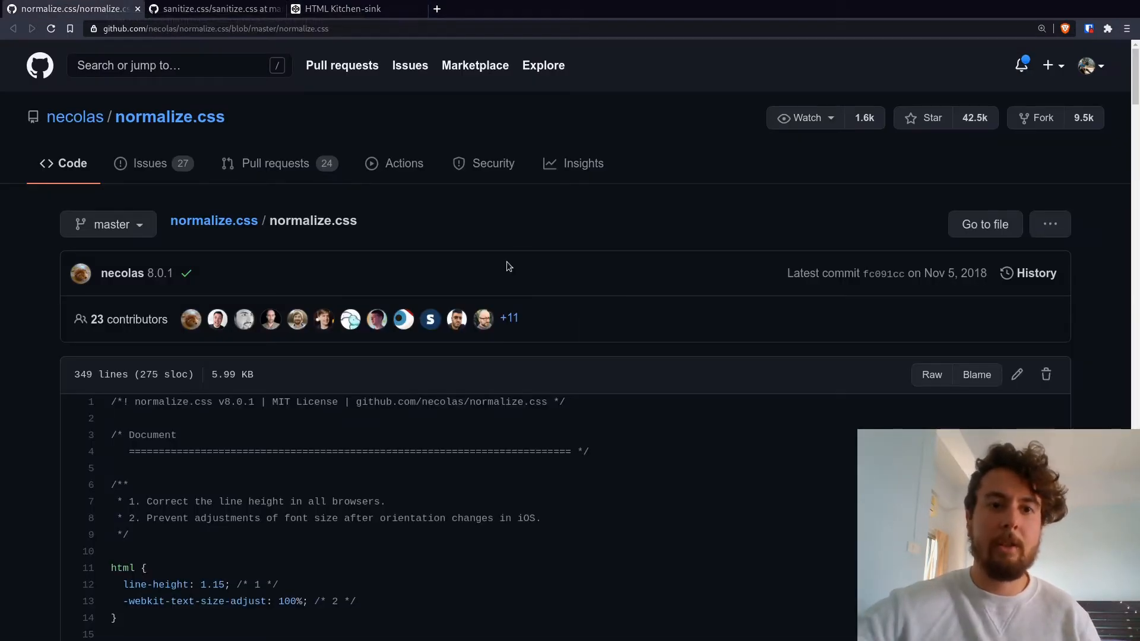
{"action": "scroll", "scroll_direction": "down", "scroll_amount": 3}
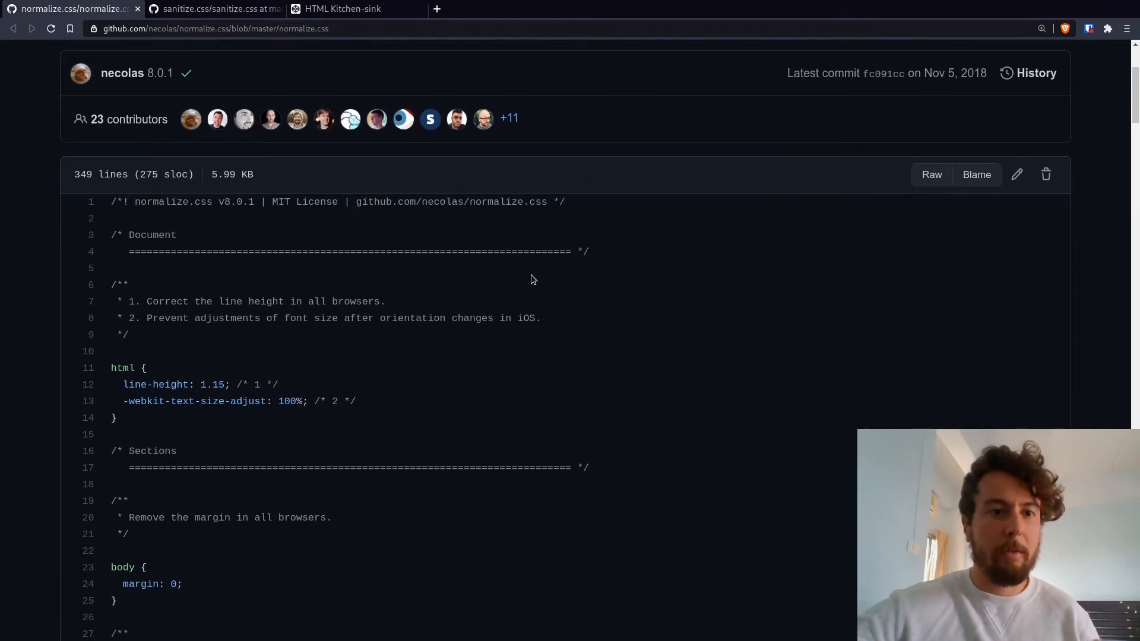
{"action": "scroll", "scroll_direction": "down", "scroll_amount": 3}
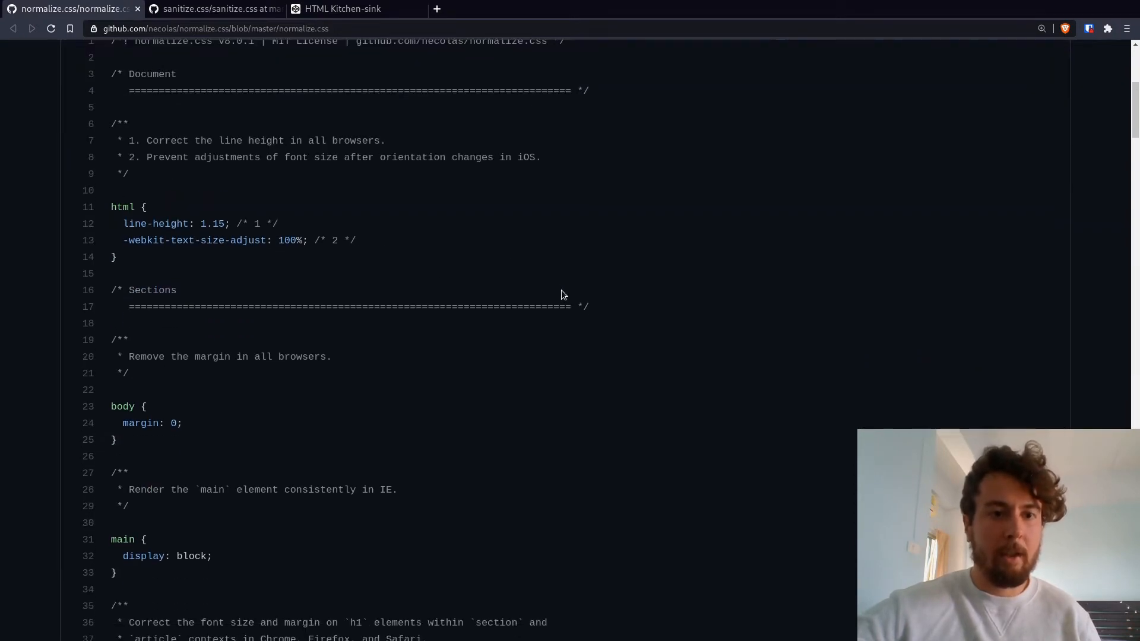
{"action": "scroll", "scroll_direction": "down", "scroll_amount": 3}
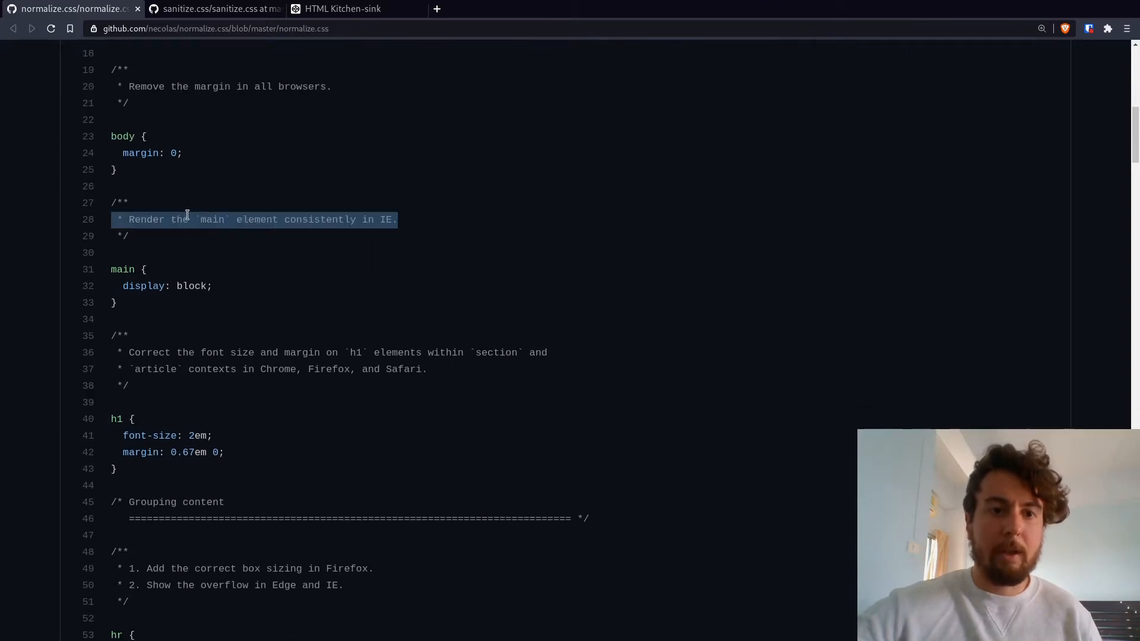
{"action": "scroll", "scroll_direction": "down", "scroll_amount": 3}
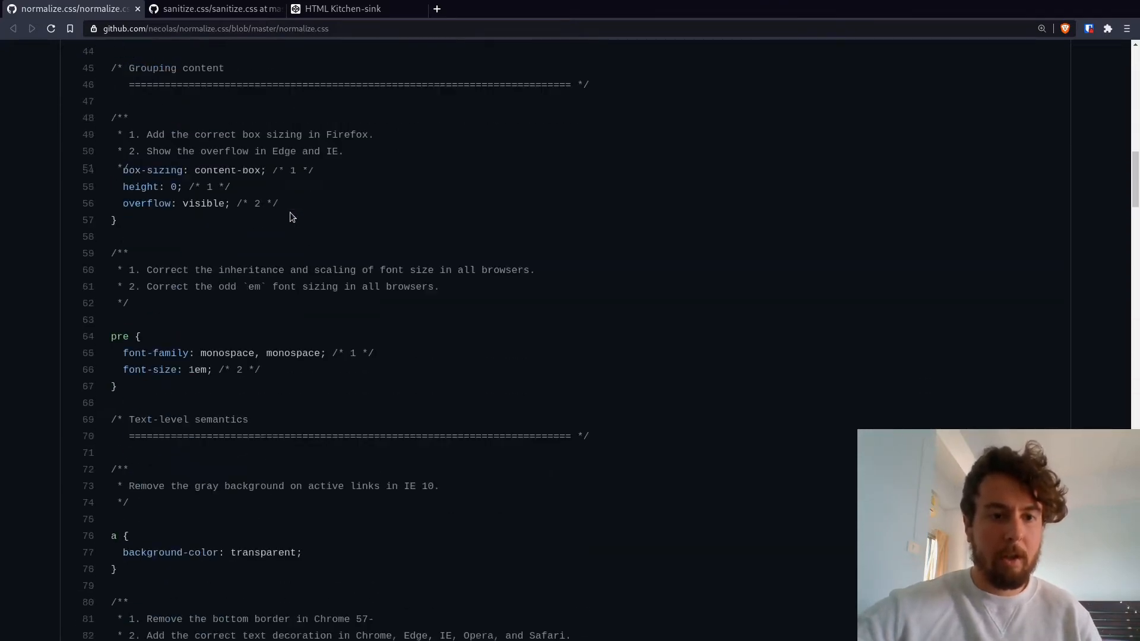
{"action": "scroll", "scroll_direction": "down", "scroll_amount": 3}
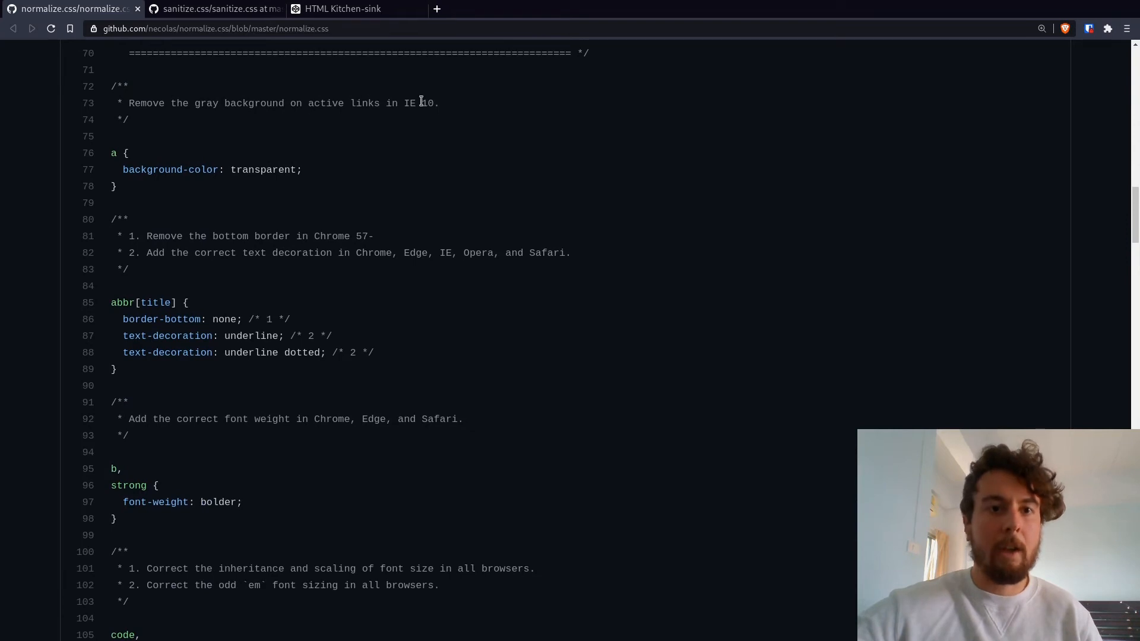
{"action": "scroll", "scroll_direction": "down", "scroll_amount": 3}
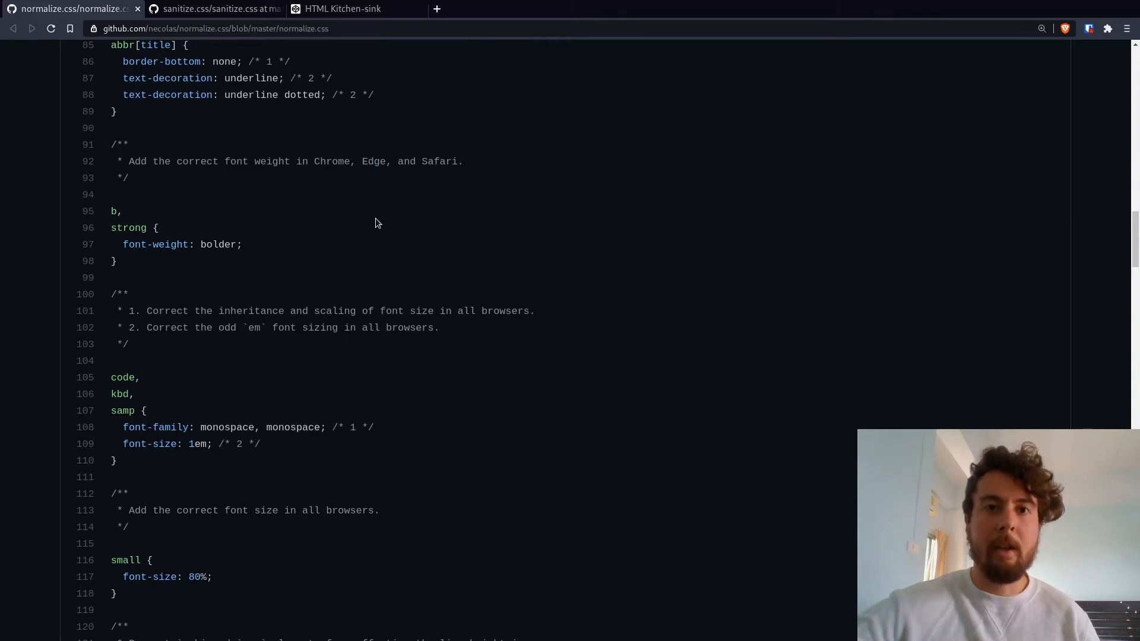
{"action": "mouse_move", "coordinate": [396, 237]}
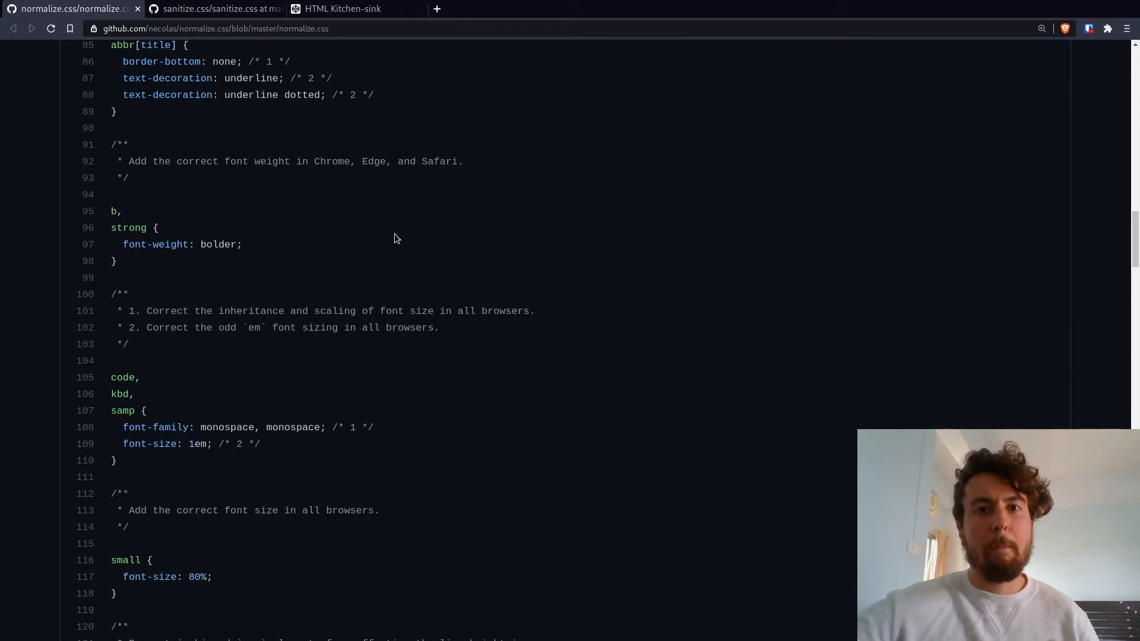
{"action": "mouse_move", "coordinate": [379, 235]}
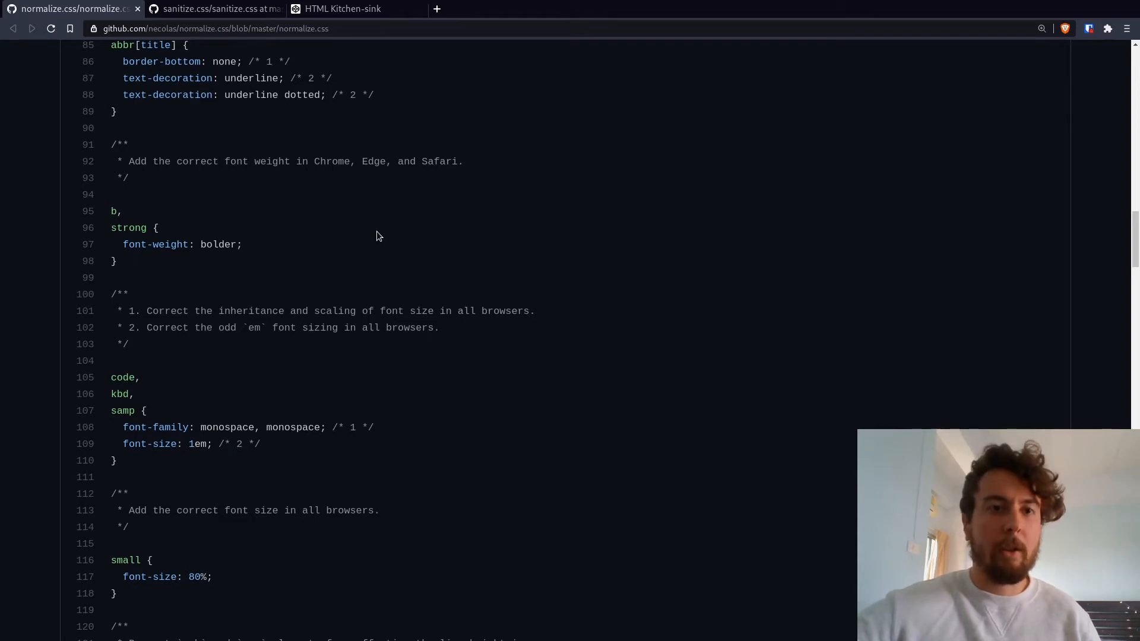
{"action": "mouse_move", "coordinate": [338, 143]}
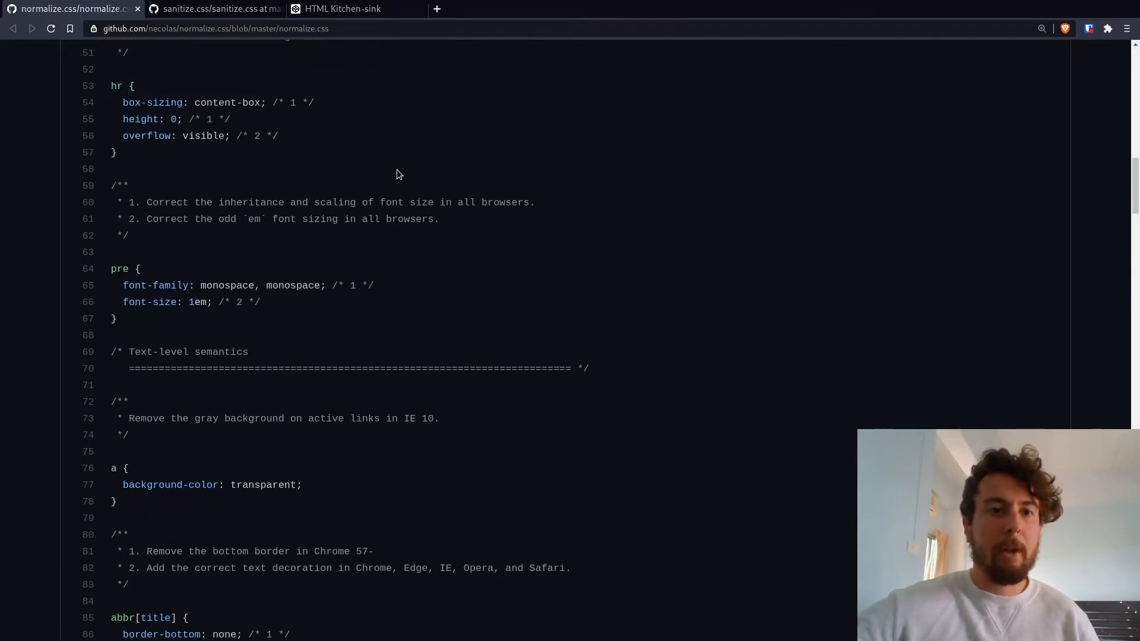
{"action": "scroll", "scroll_direction": "up", "scroll_amount": 3}
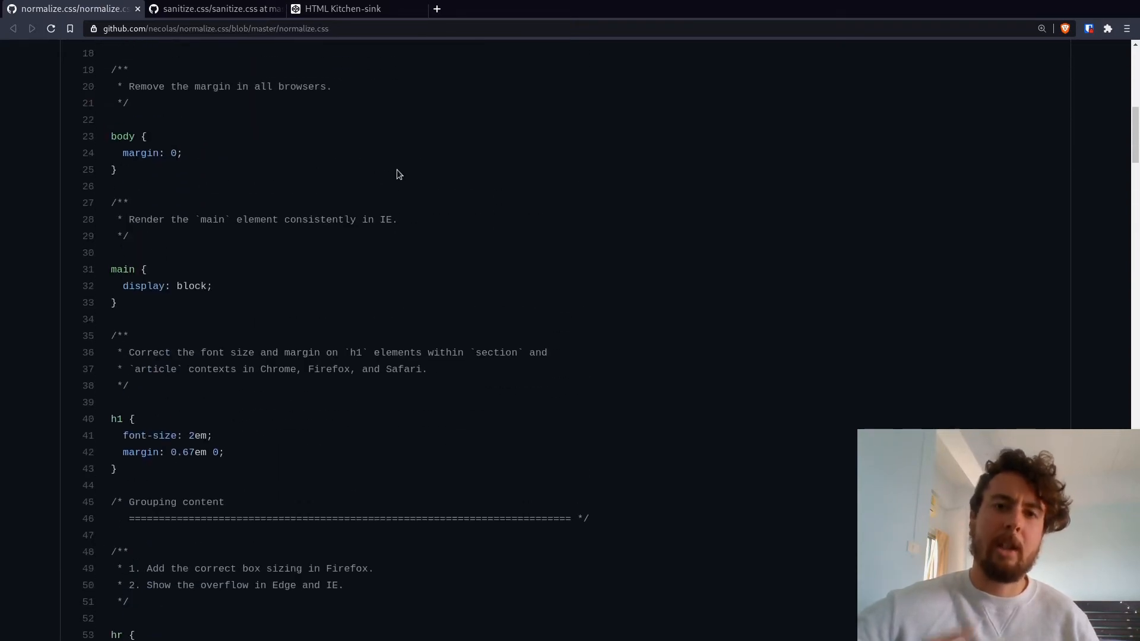
{"action": "scroll", "scroll_direction": "up", "scroll_amount": 3}
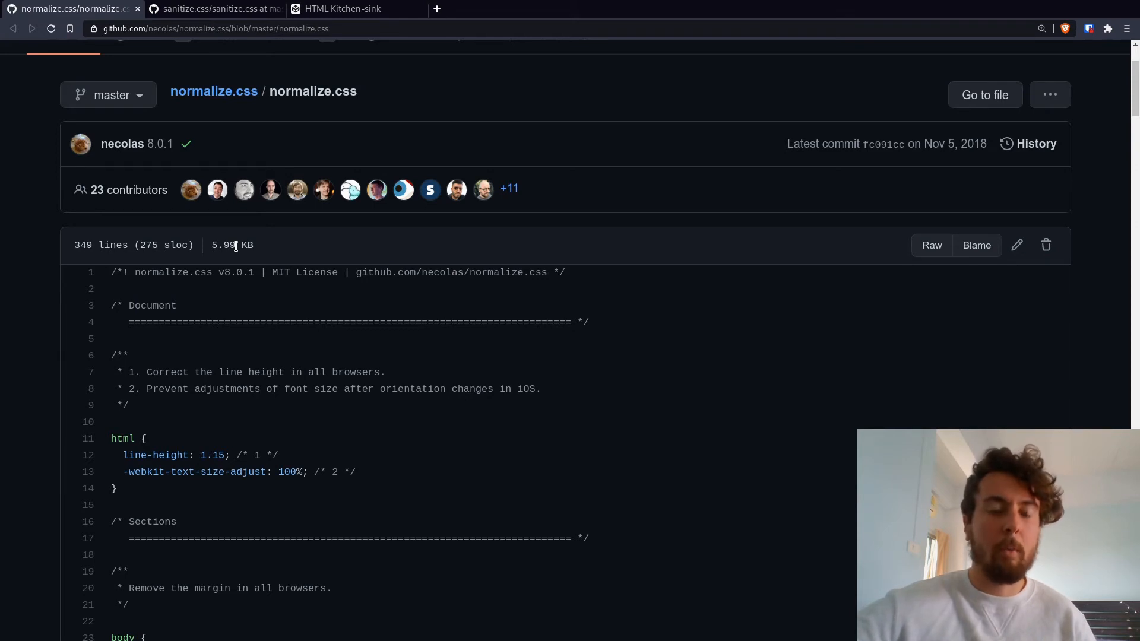
{"action": "mouse_move", "coordinate": [625, 362]}
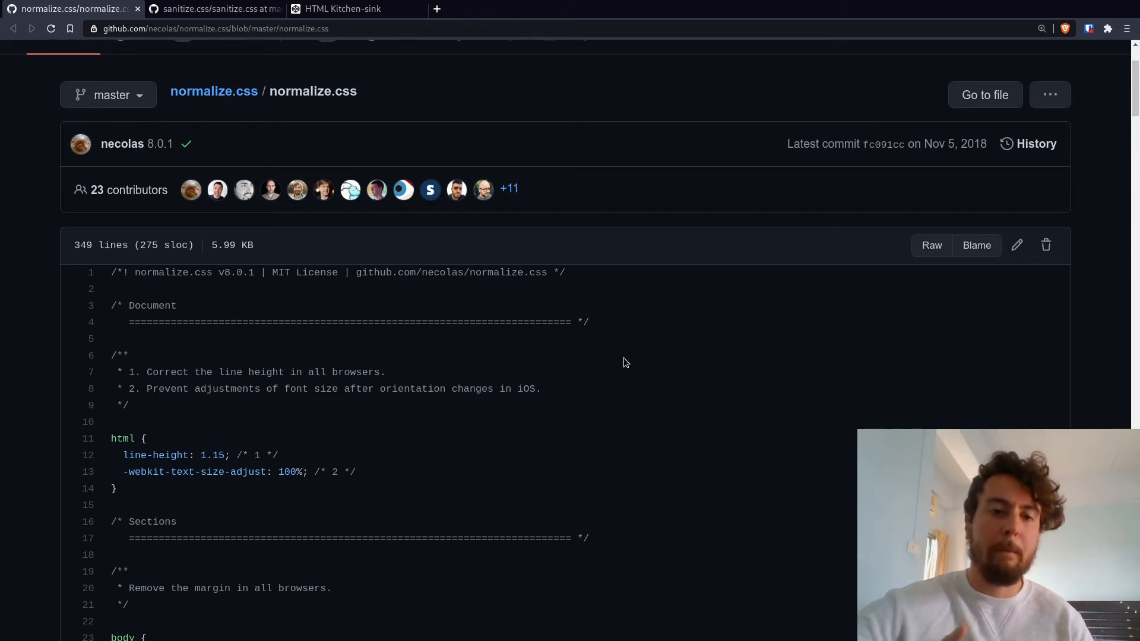
{"action": "scroll", "scroll_direction": "down", "scroll_amount": 3}
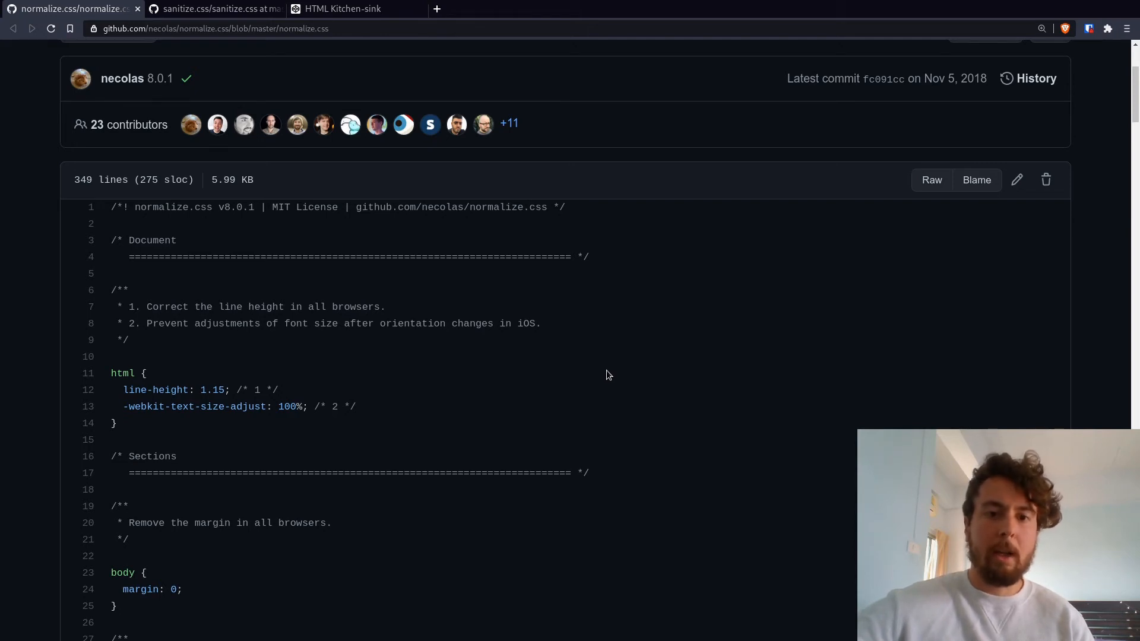
{"action": "mouse_move", "coordinate": [625, 392]}
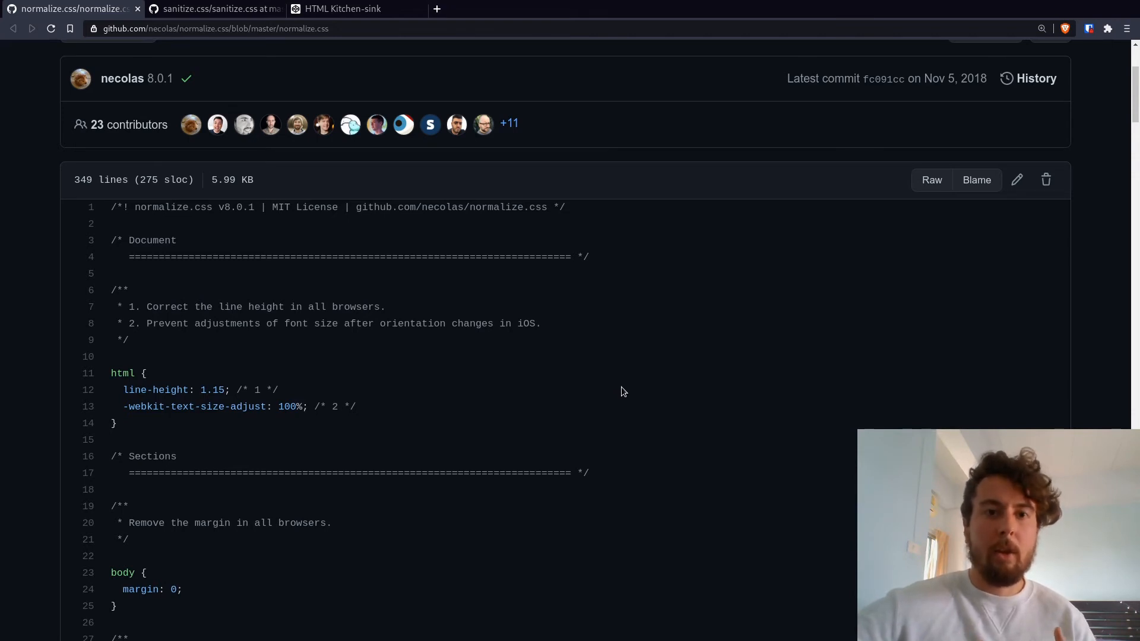
{"action": "mouse_move", "coordinate": [646, 413]}
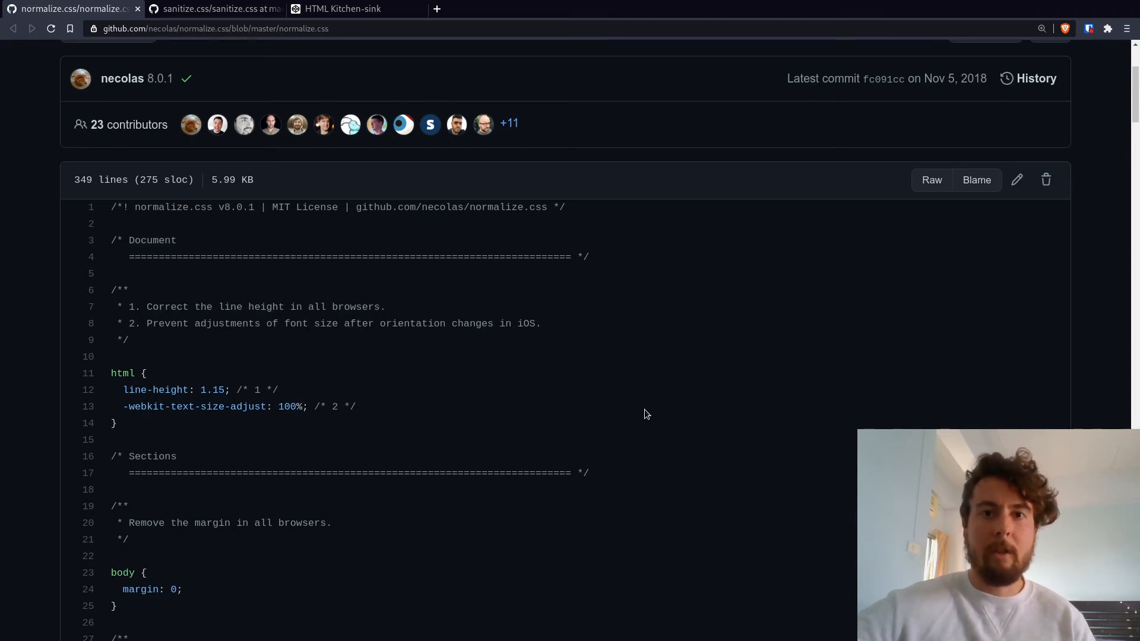
{"action": "mouse_move", "coordinate": [501, 421]}
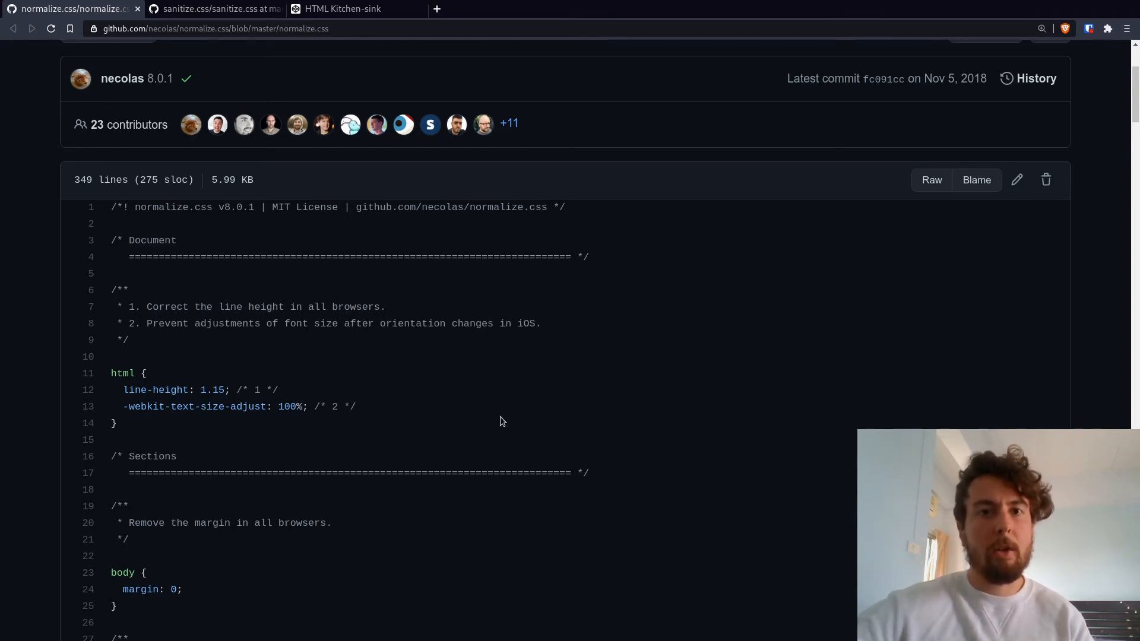
{"action": "mouse_move", "coordinate": [420, 399]}
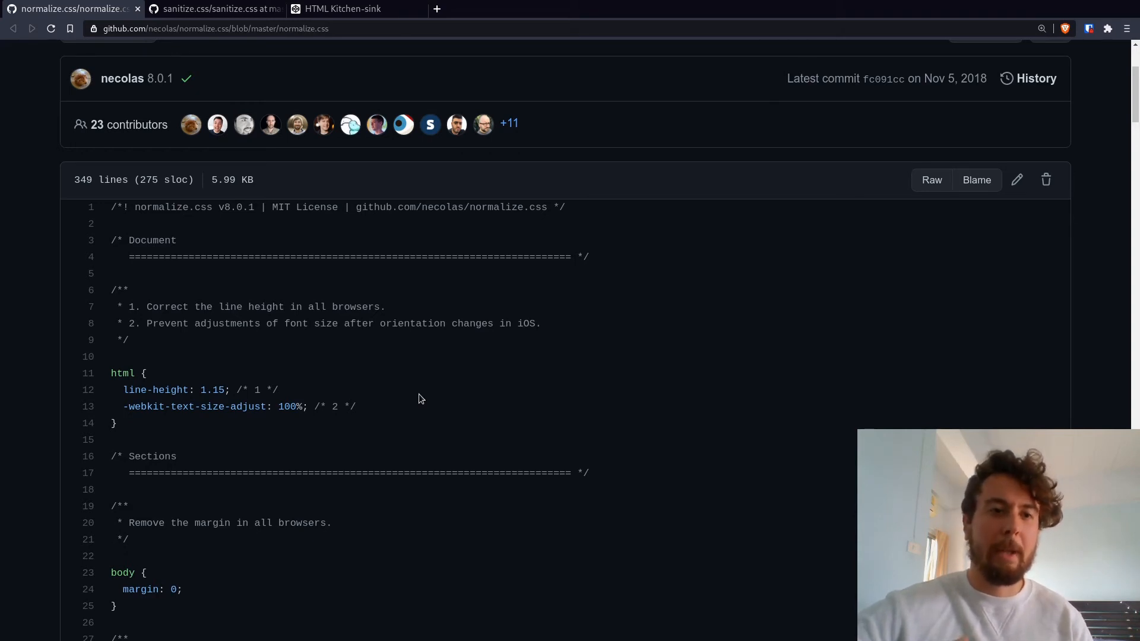
{"action": "scroll", "scroll_direction": "down", "scroll_amount": 3}
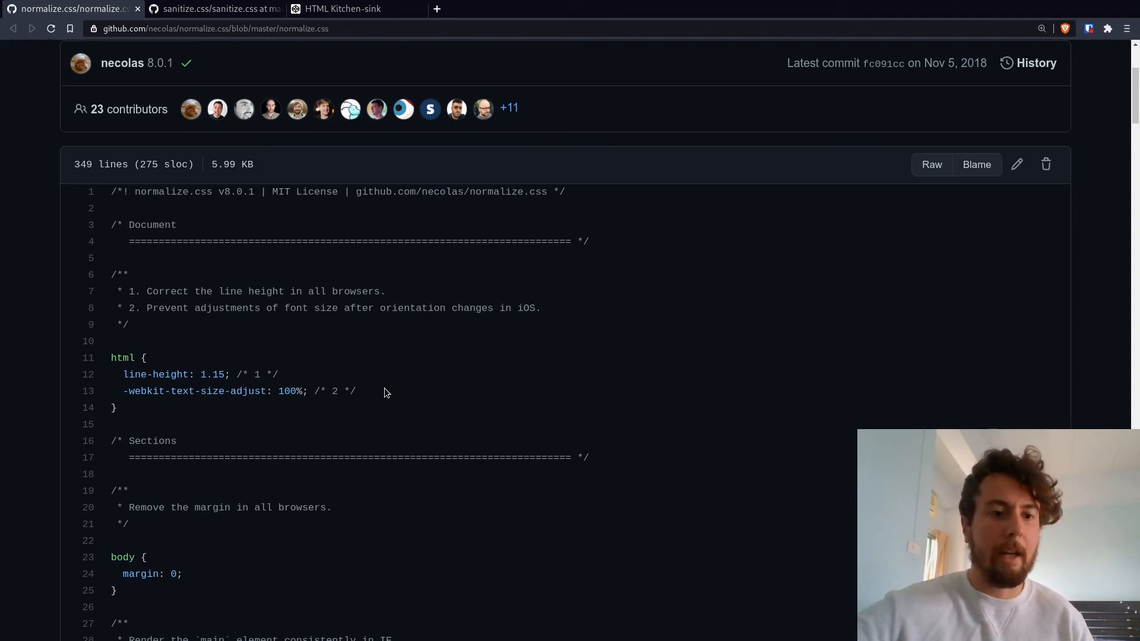
{"action": "scroll", "scroll_direction": "down", "scroll_amount": 3}
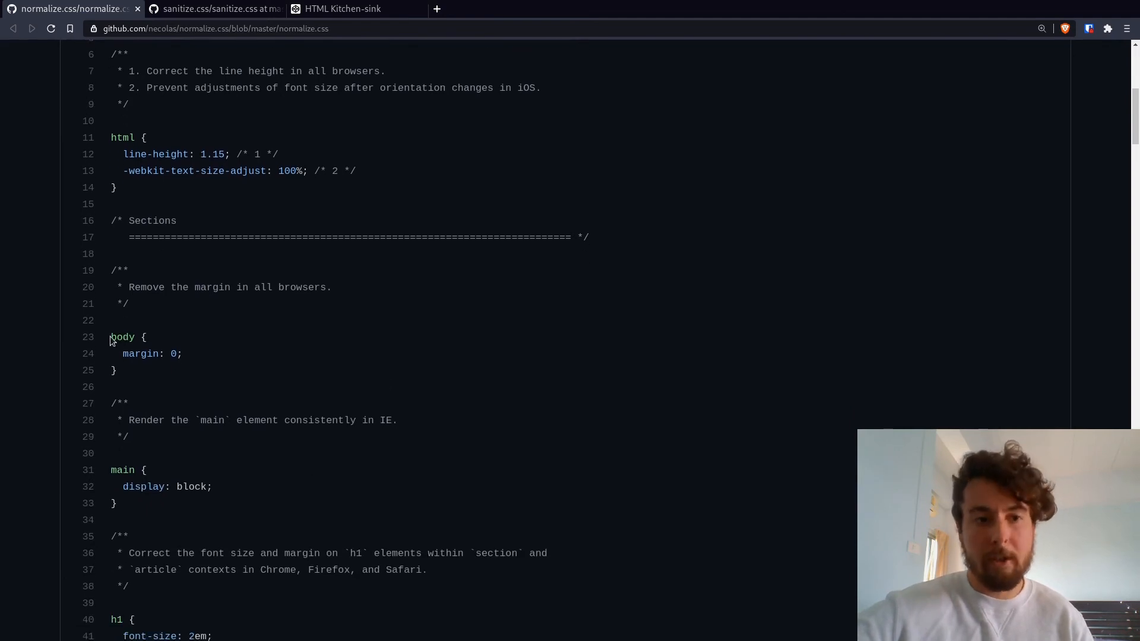
{"action": "left_click_drag", "start_coordinate": [109, 336], "coordinate": [114, 371]}
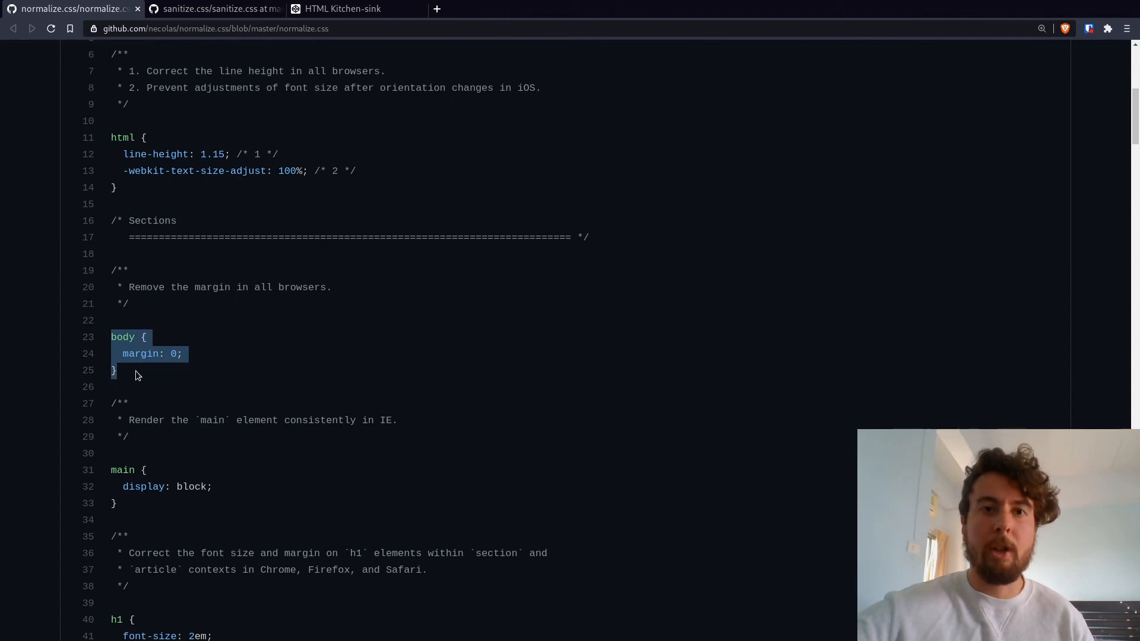
{"action": "left_click", "coordinate": [137, 375]}
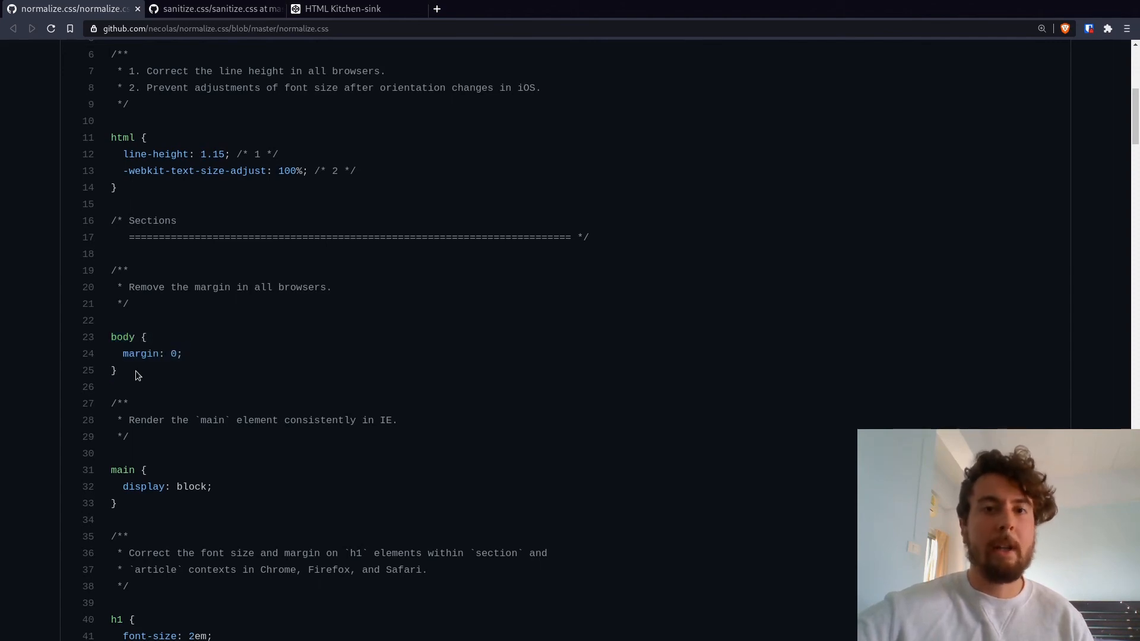
{"action": "mouse_move", "coordinate": [103, 317]}
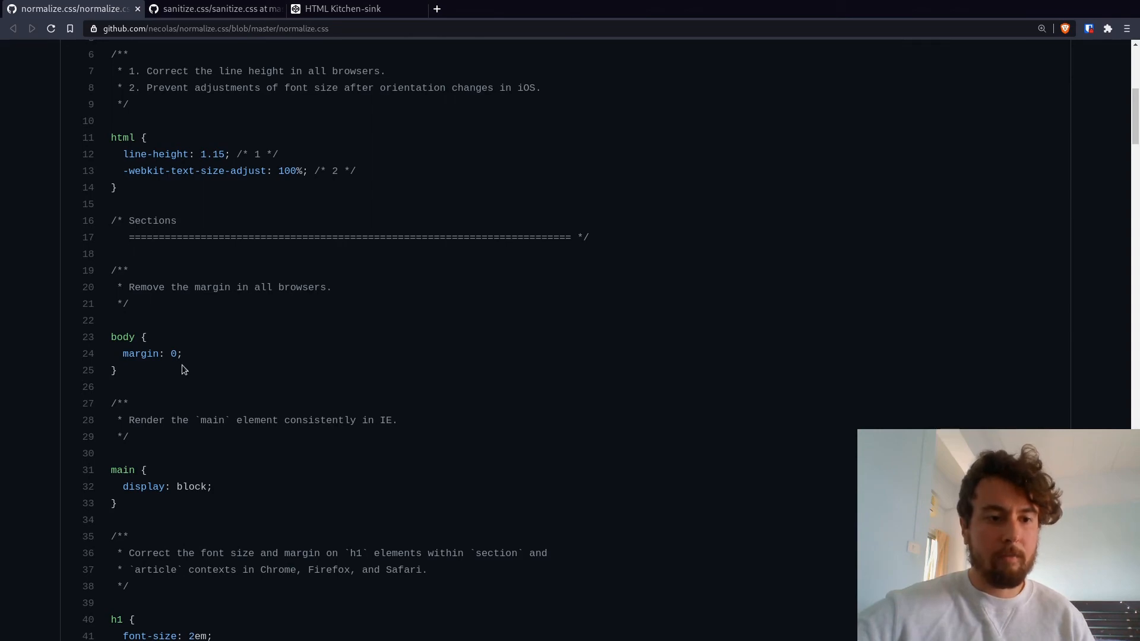
{"action": "scroll", "scroll_direction": "down", "scroll_amount": 3}
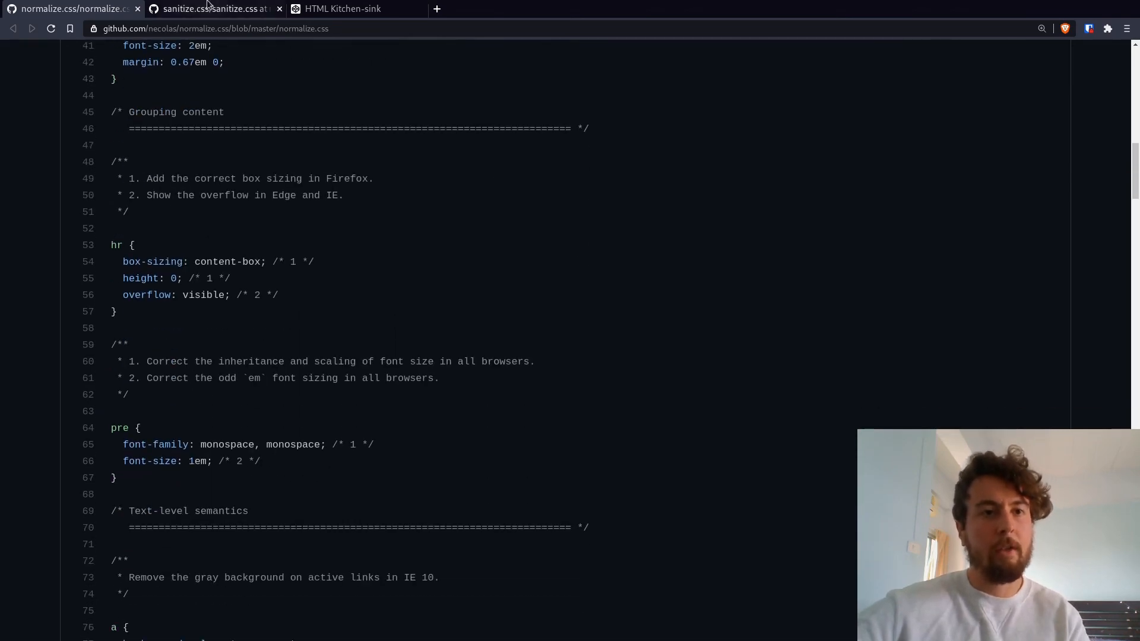
Switch to the sanitize.css source on GitHub and read down to its opinionated html rule and body margin reset.
{"action": "left_click", "coordinate": [214, 9]}
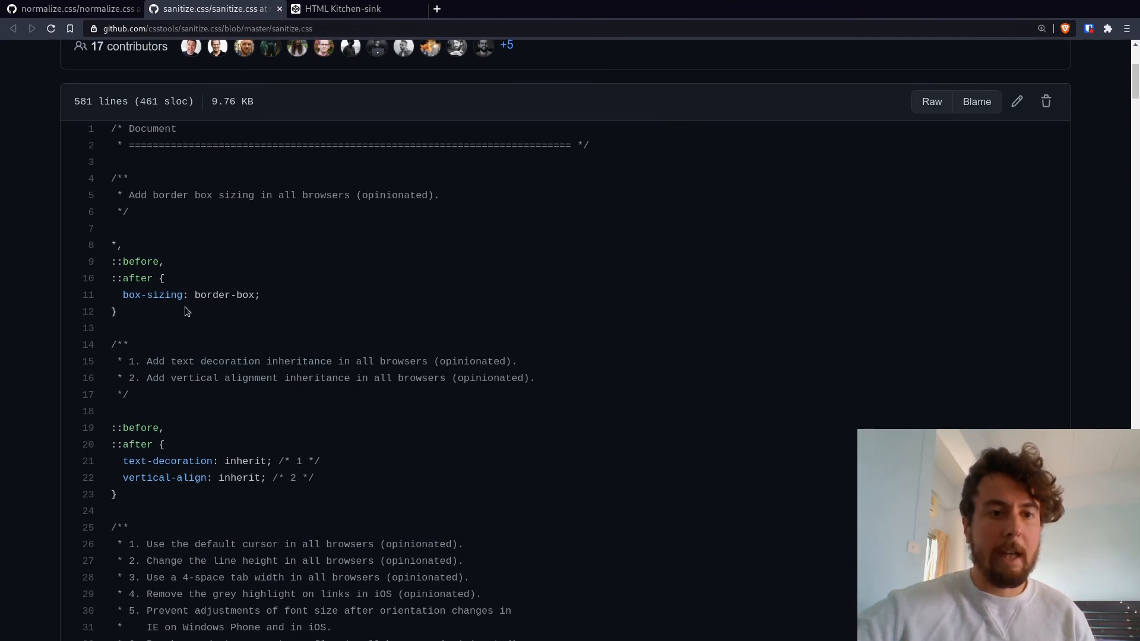
{"action": "mouse_move", "coordinate": [259, 315]}
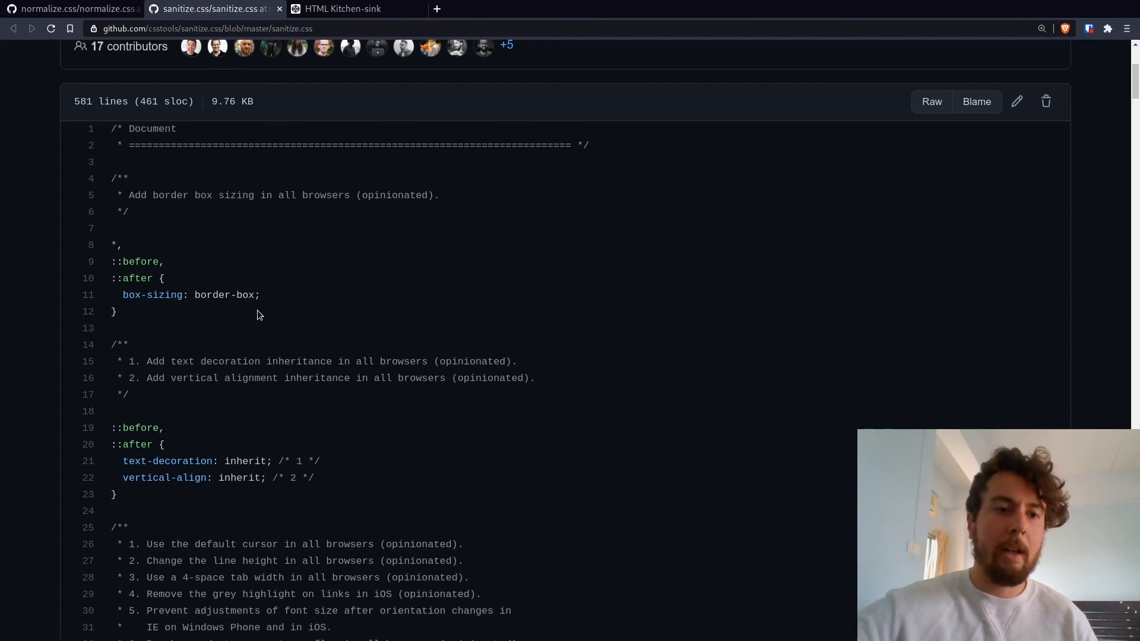
{"action": "scroll", "scroll_direction": "down", "scroll_amount": 3}
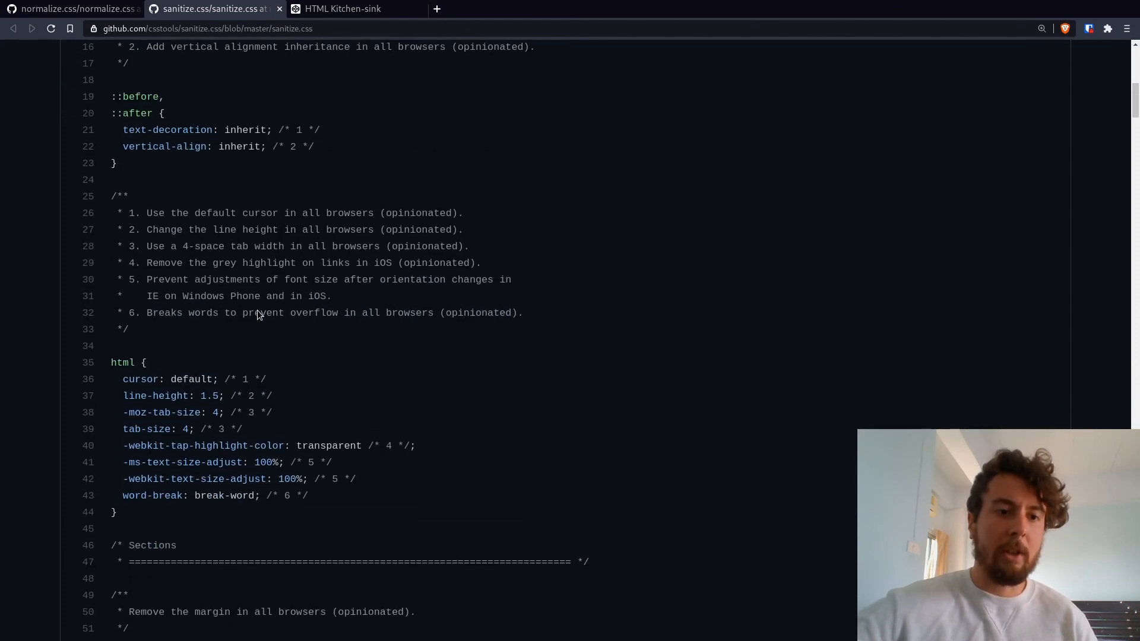
{"action": "scroll", "scroll_direction": "down", "scroll_amount": 3}
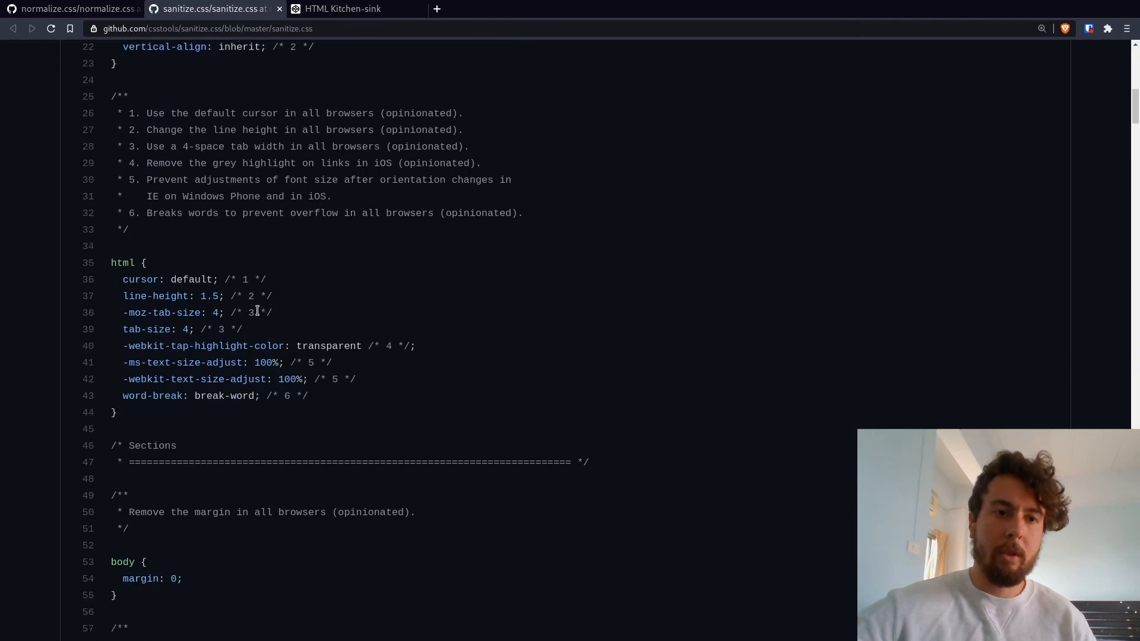
{"action": "scroll", "scroll_direction": "down", "scroll_amount": 3}
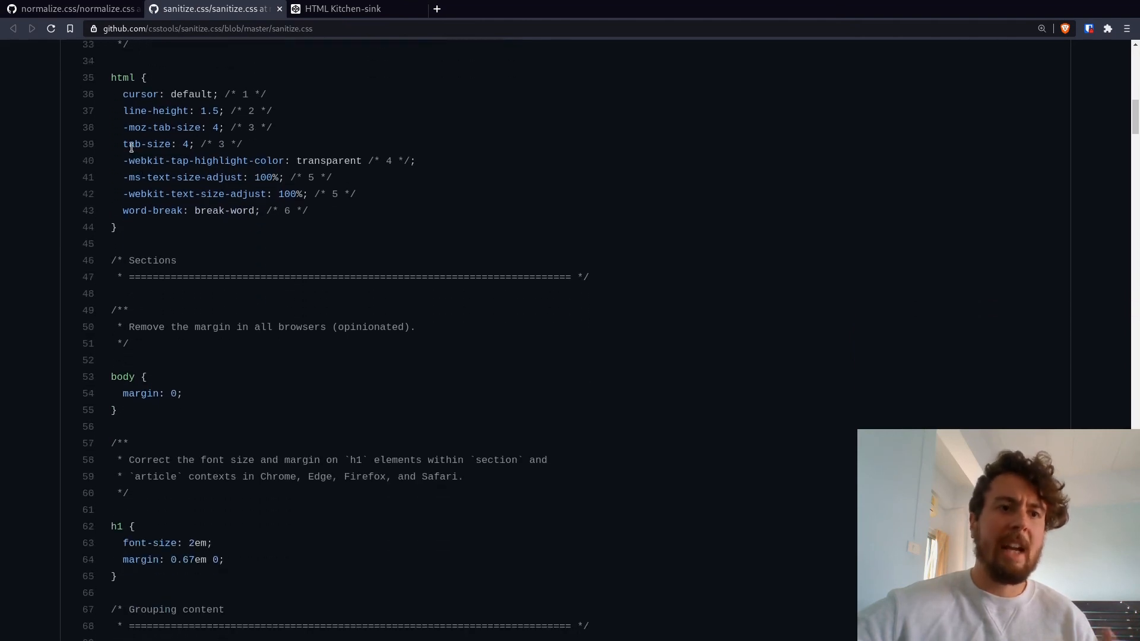
{"action": "double_click", "coordinate": [147, 144]}
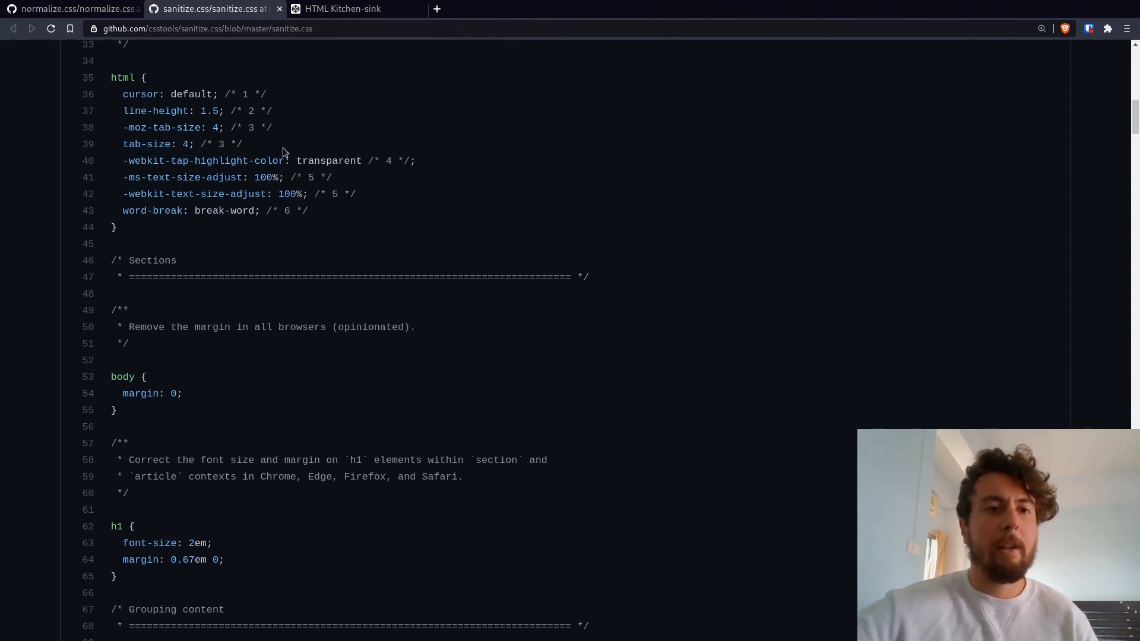
{"action": "scroll", "scroll_direction": "down", "scroll_amount": 3}
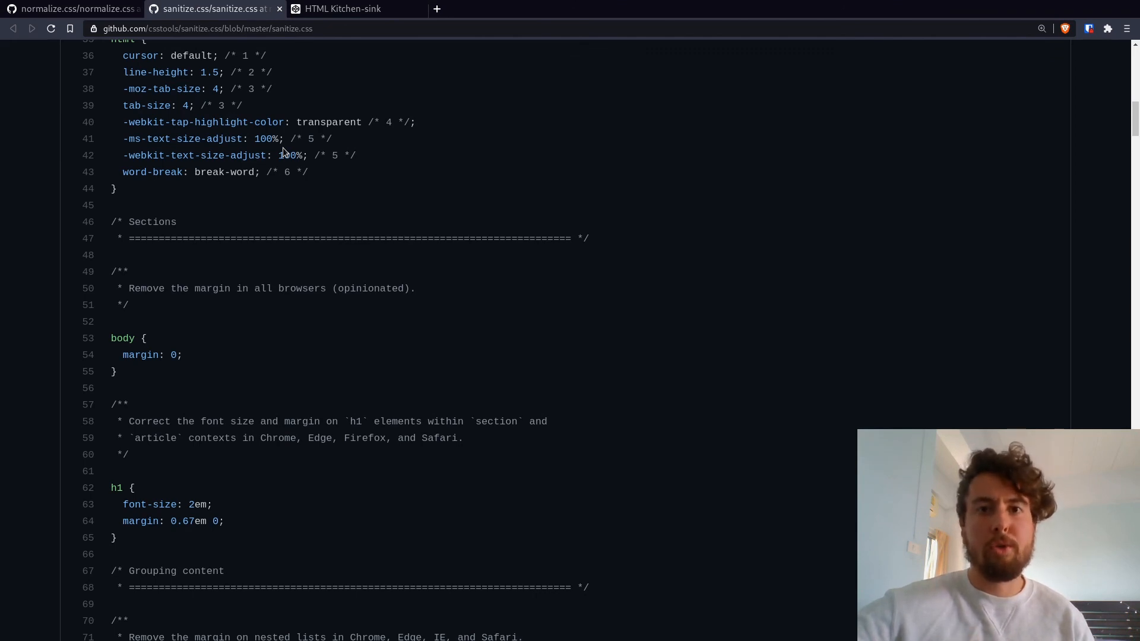
{"action": "mouse_move", "coordinate": [374, 158]}
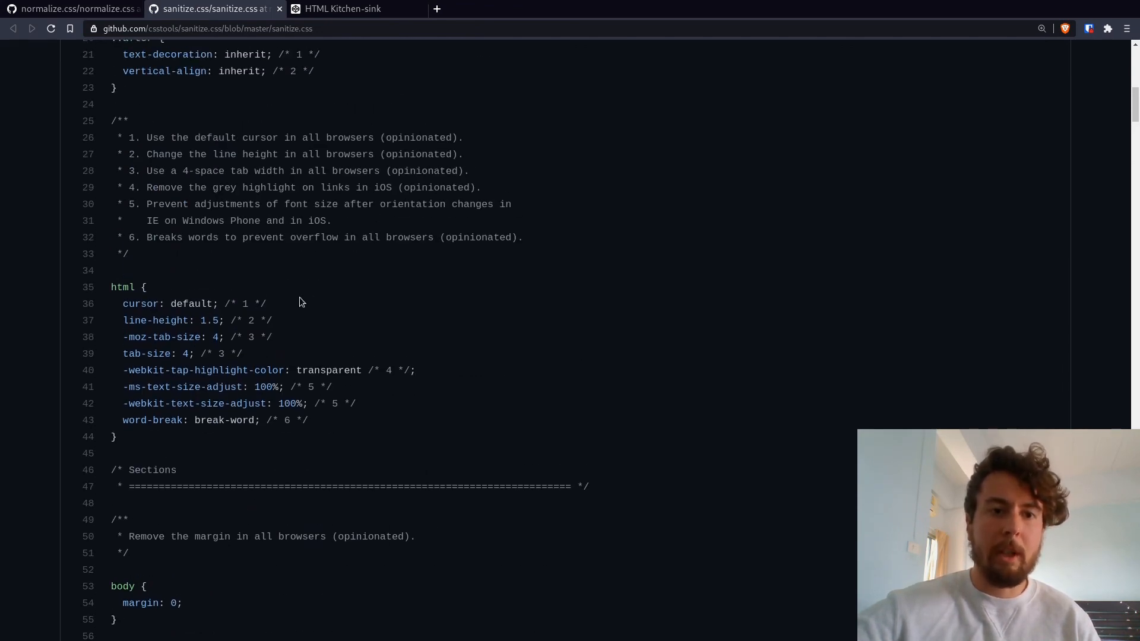
{"action": "scroll", "scroll_direction": "down", "scroll_amount": 3}
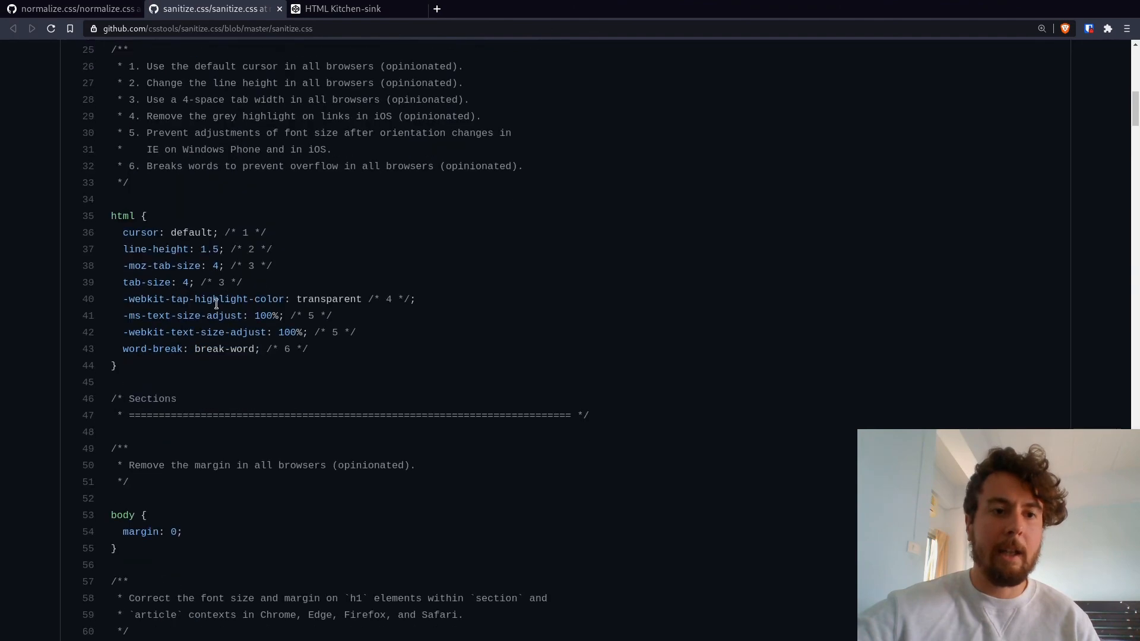
{"action": "scroll", "scroll_direction": "down", "scroll_amount": 3}
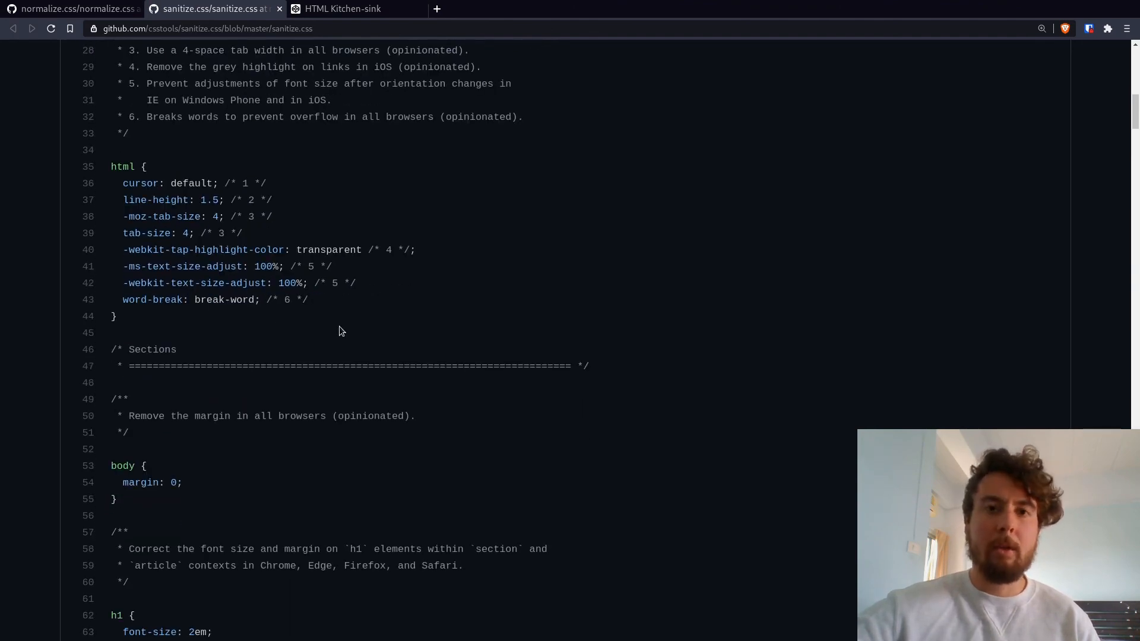
{"action": "scroll", "scroll_direction": "down", "scroll_amount": 3}
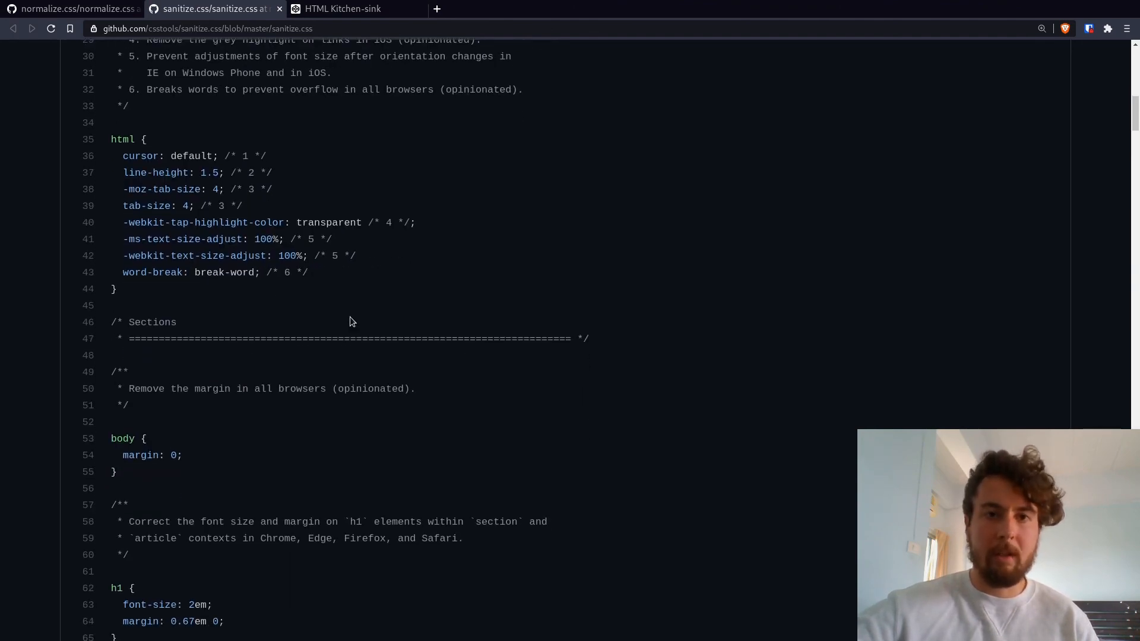
{"action": "mouse_move", "coordinate": [357, 318]}
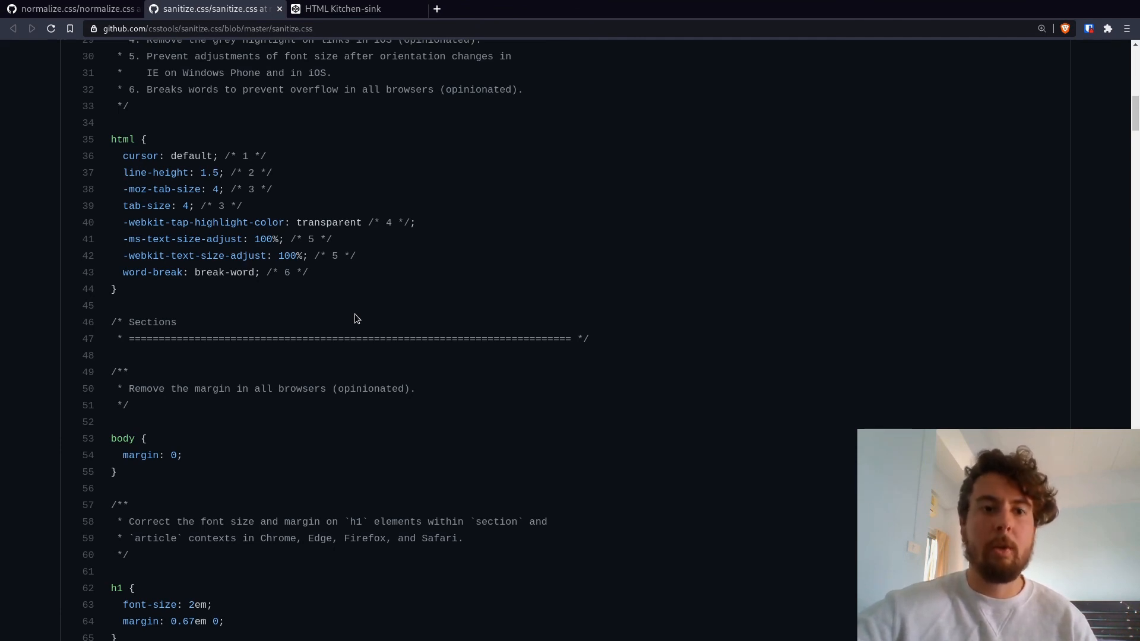
{"action": "mouse_move", "coordinate": [553, 304]}
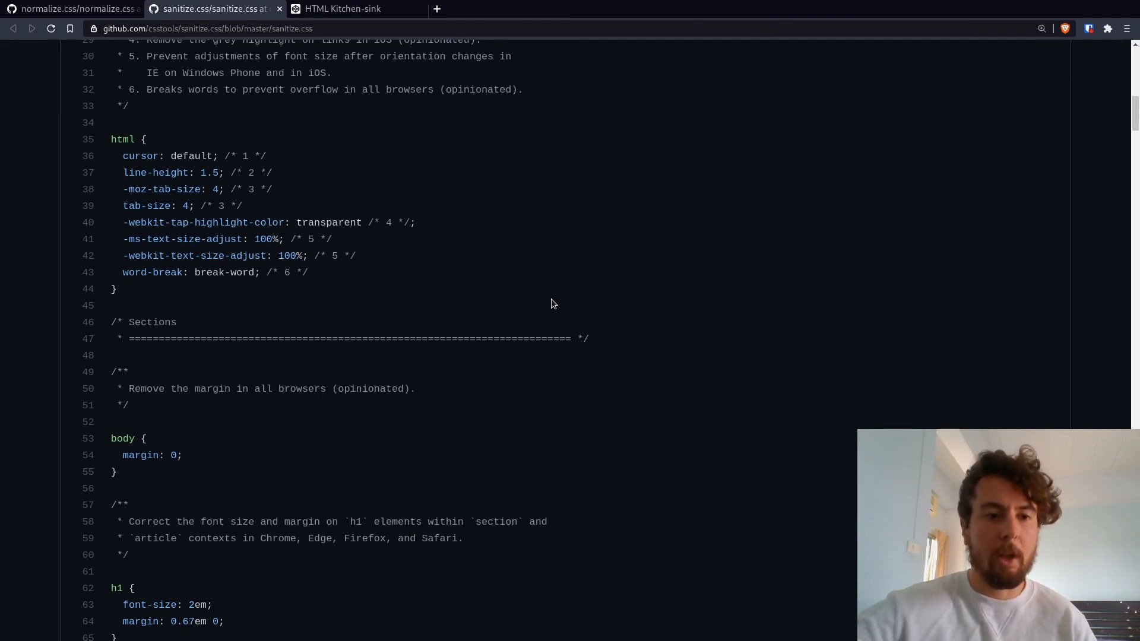